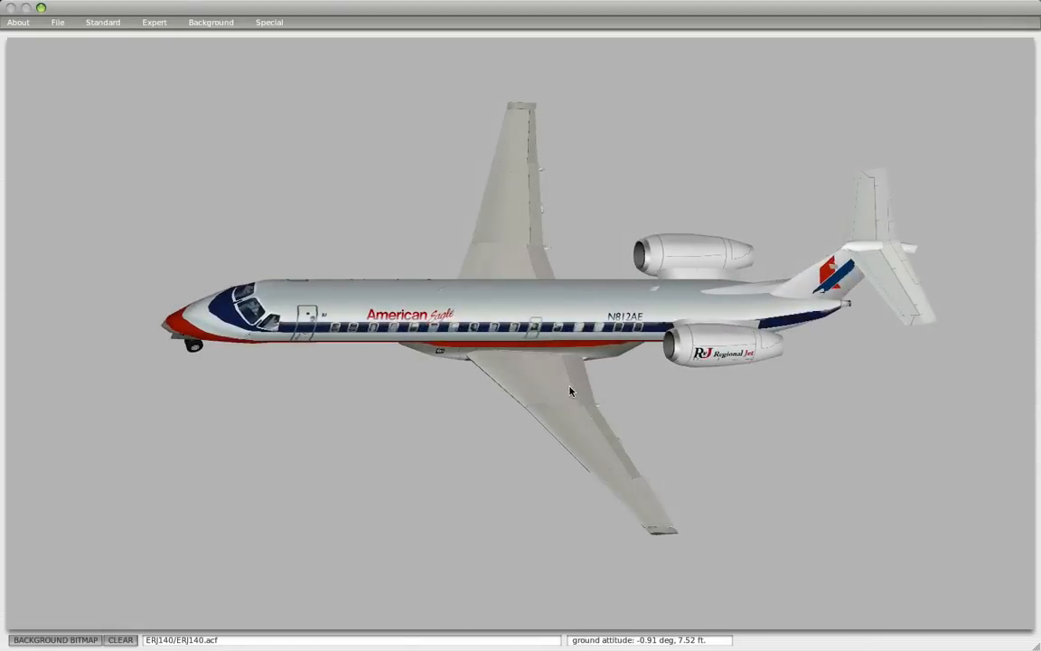
# Switch from the ERJ140 exterior view to the Standard > 2-D Panel cockpit editor
pyautogui.click(102, 21)
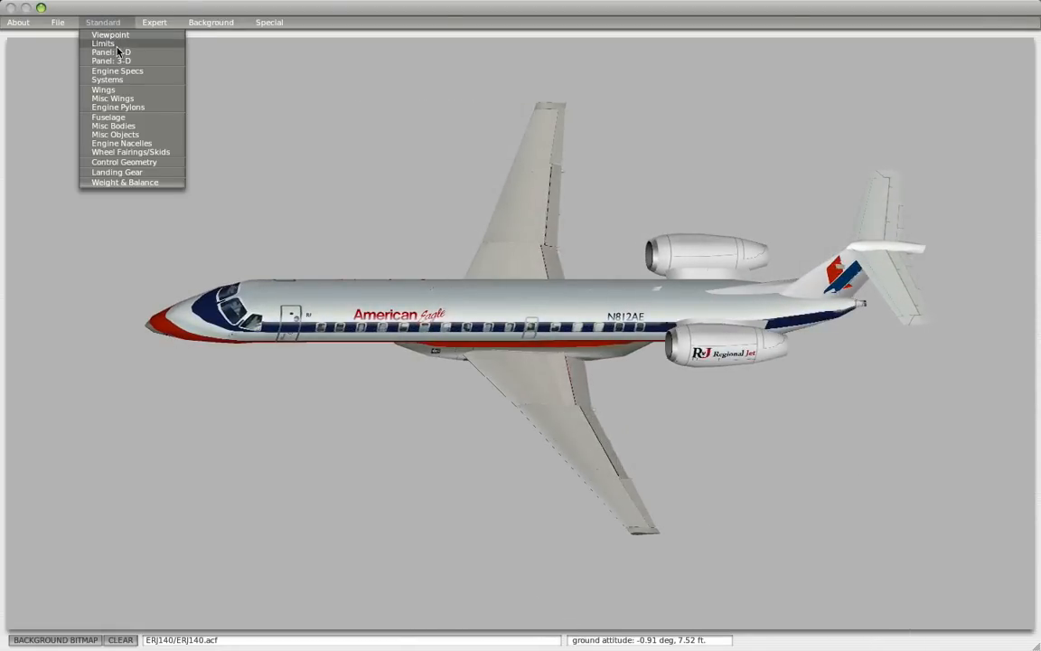
pyautogui.click(108, 50)
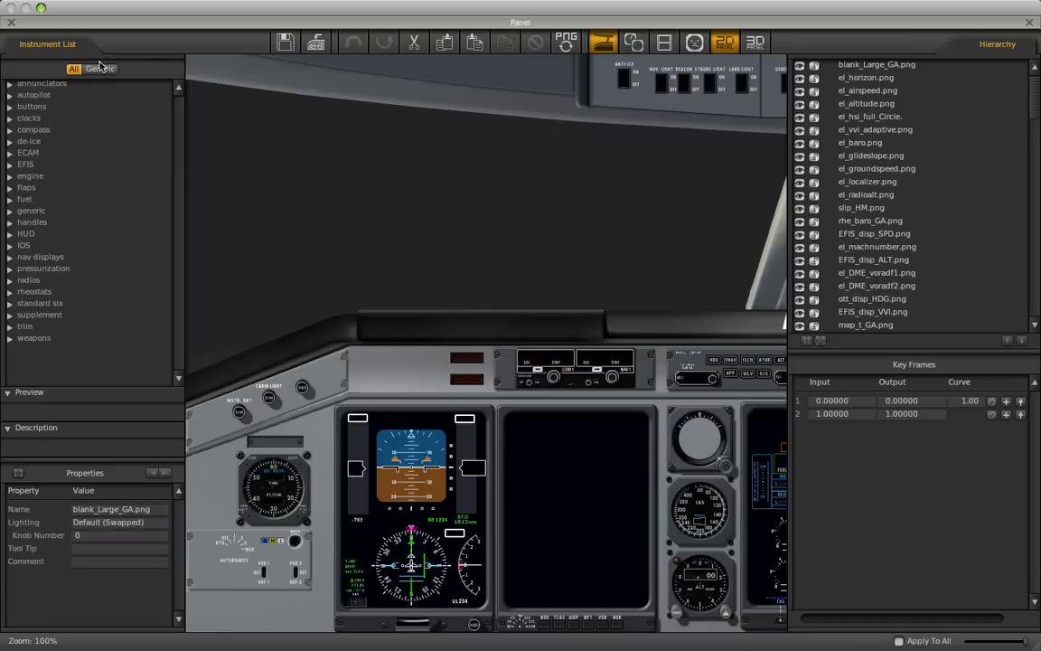
pyautogui.scroll(-3)
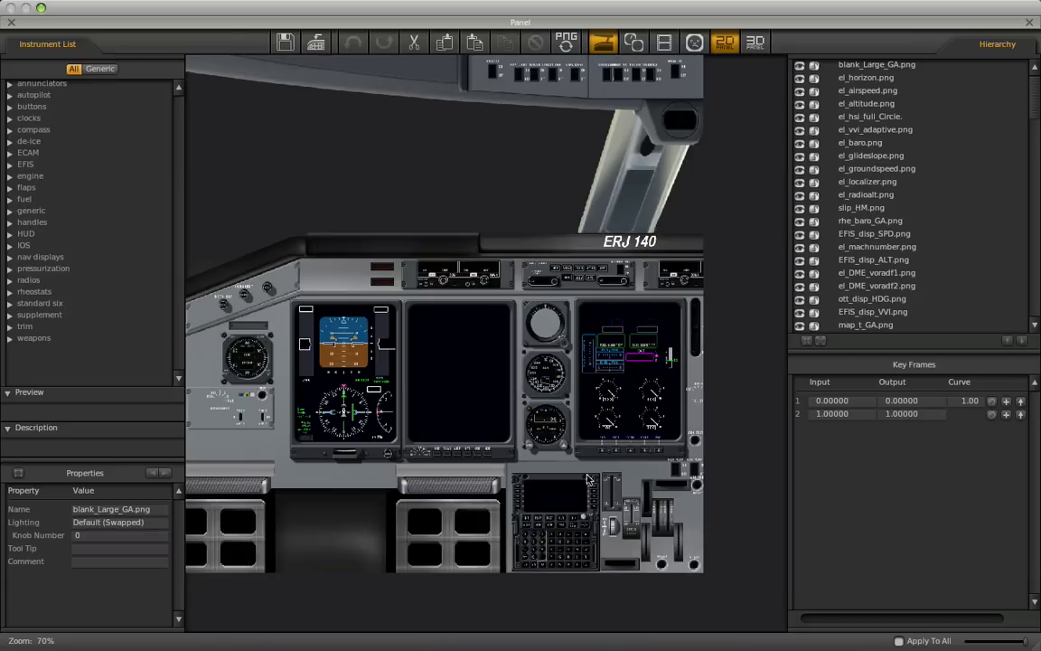
pyautogui.moveTo(586, 502)
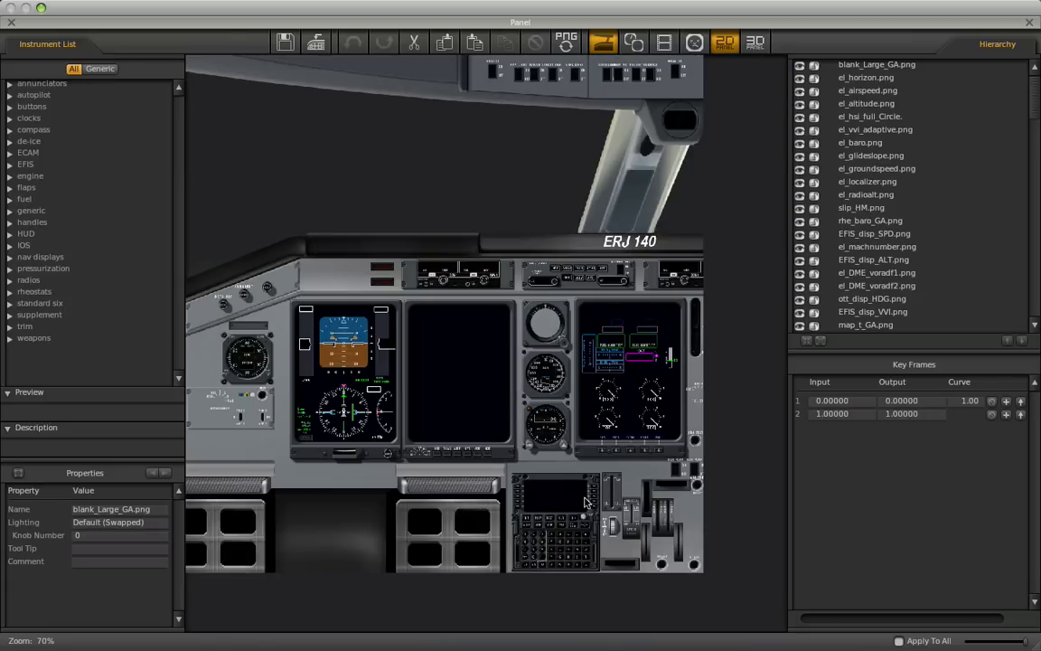
pyautogui.moveTo(719, 522)
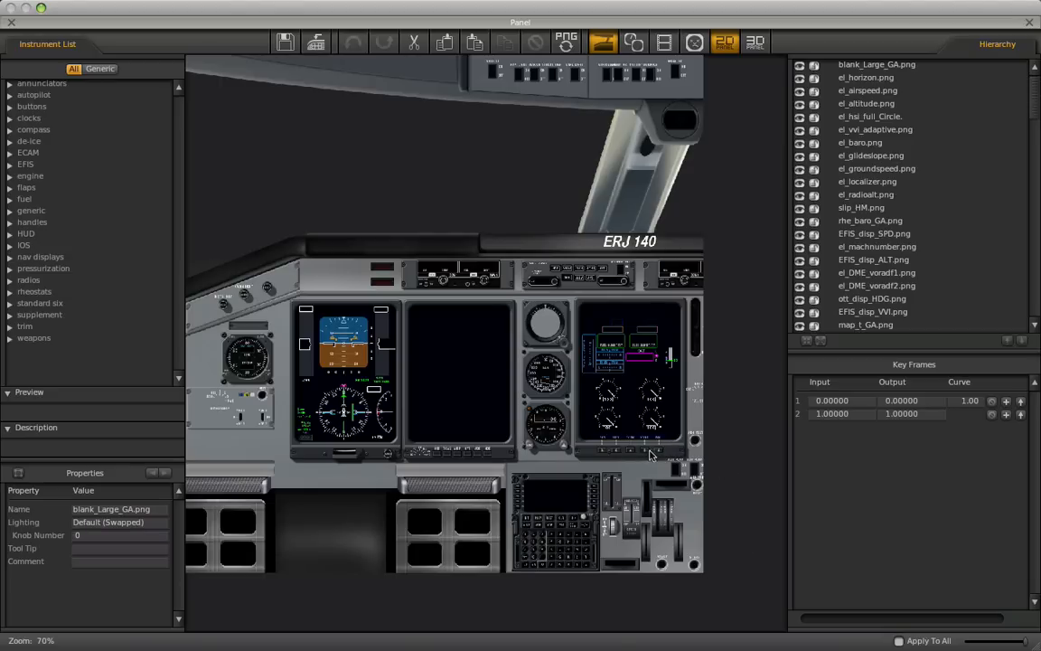
pyautogui.moveTo(615, 474)
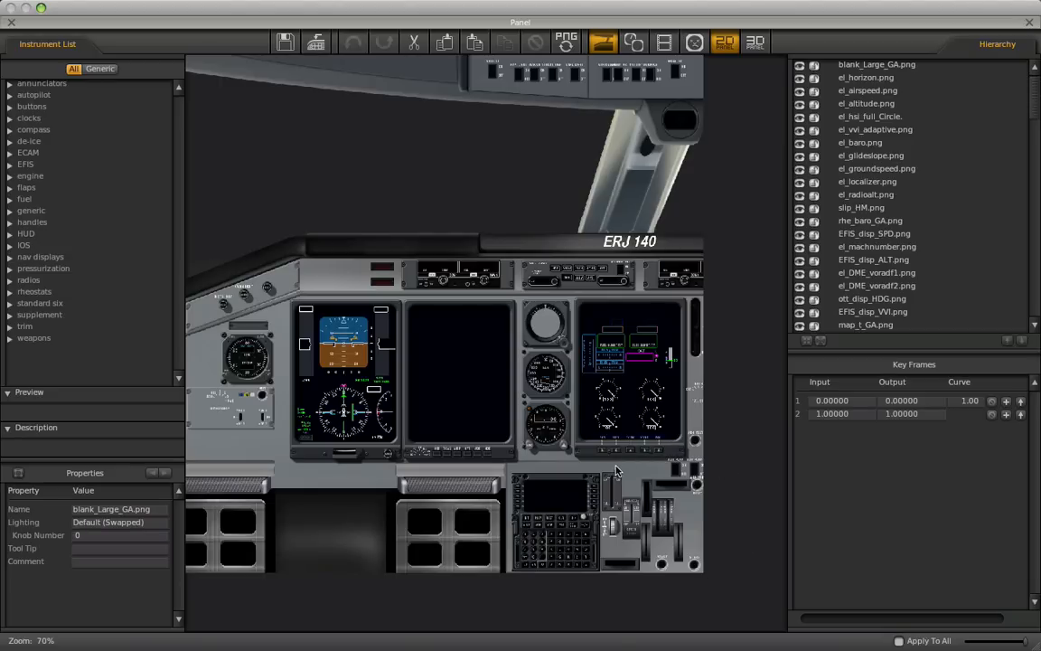
pyautogui.moveTo(315, 560)
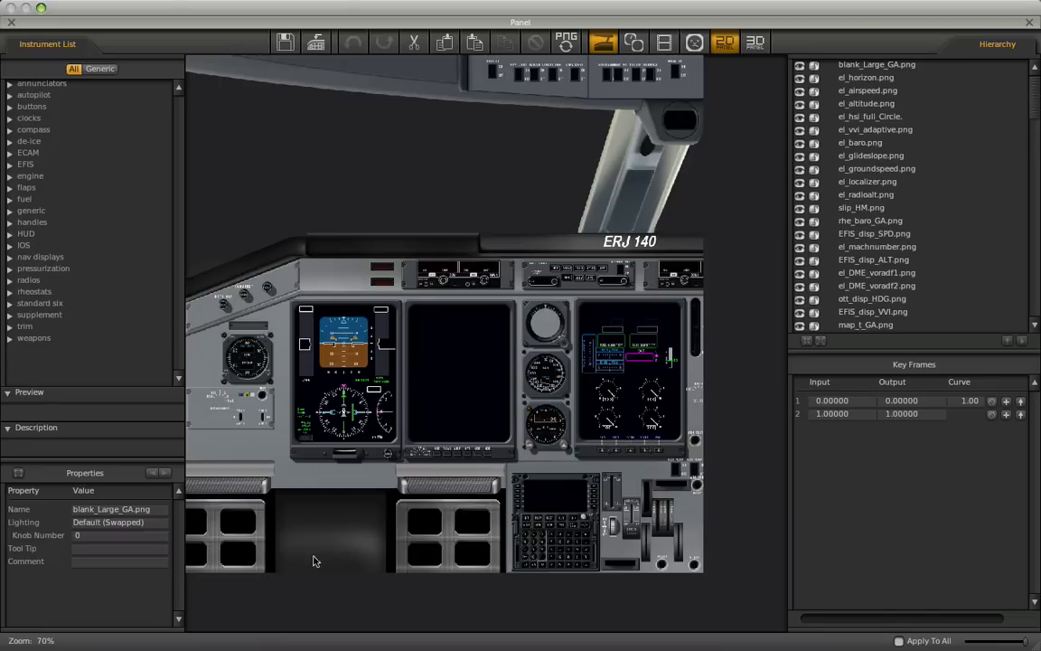
pyautogui.moveTo(641, 456)
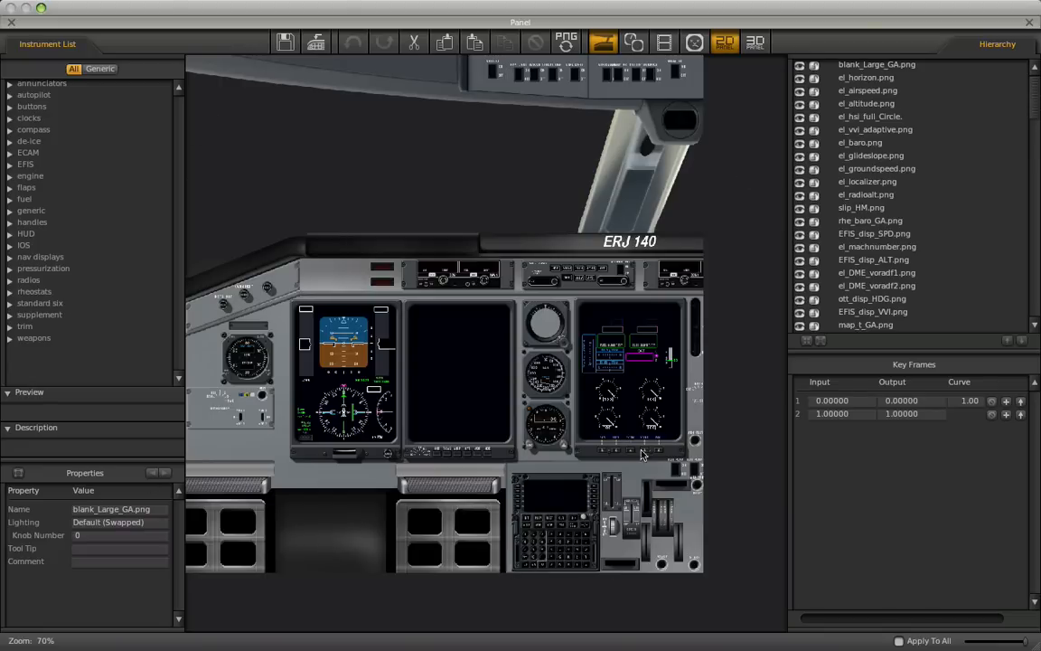
pyautogui.moveTo(520, 474)
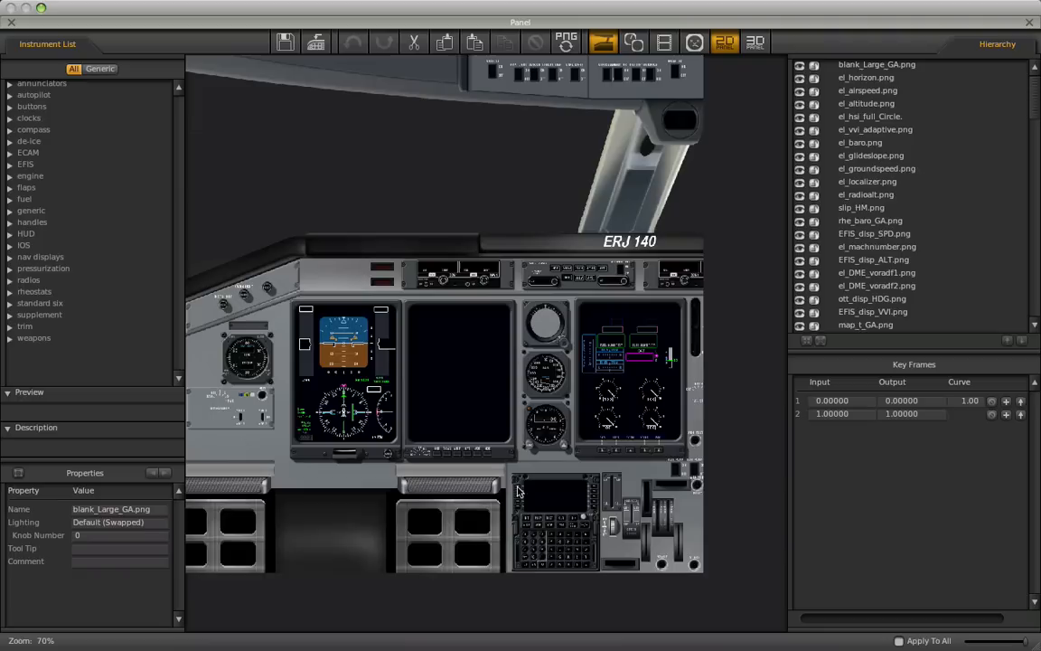
pyautogui.moveTo(730, 493)
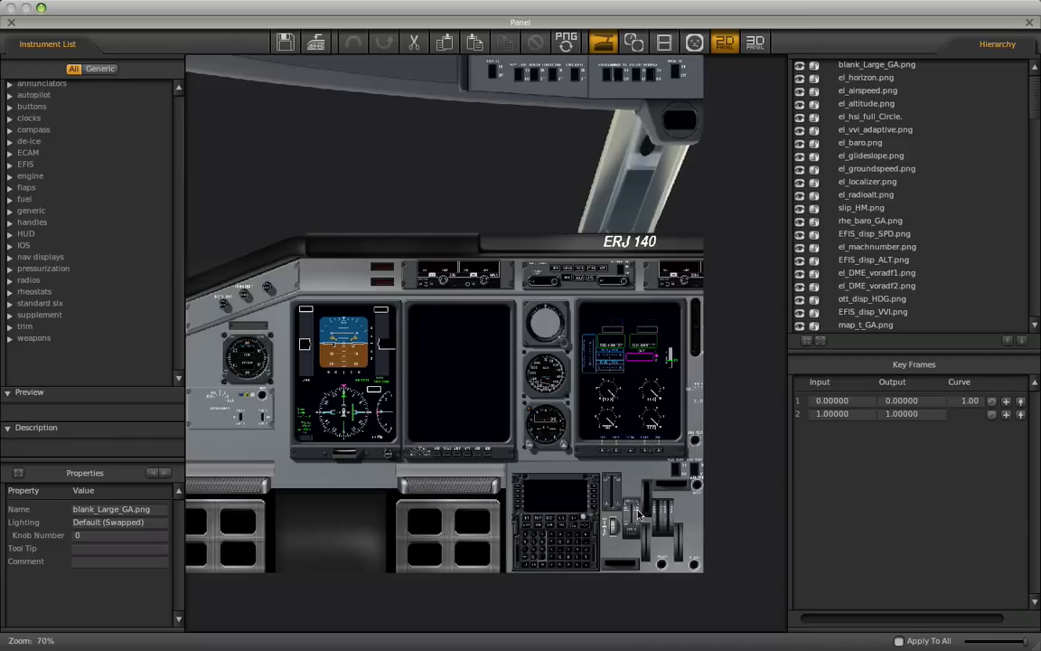
pyautogui.moveTo(274, 439)
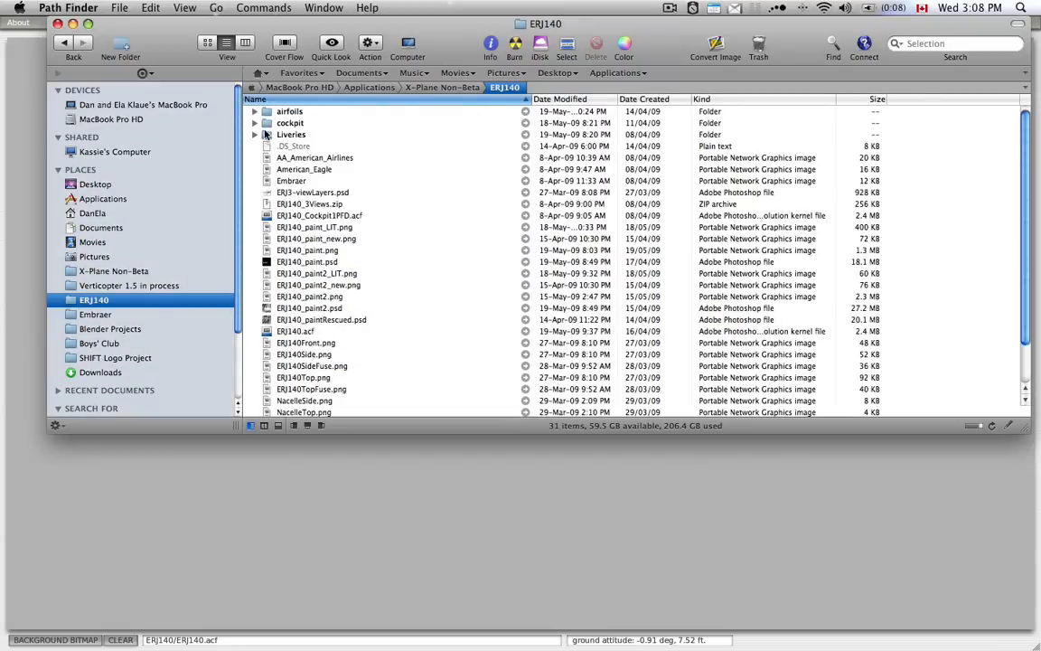
pyautogui.moveTo(432, 152)
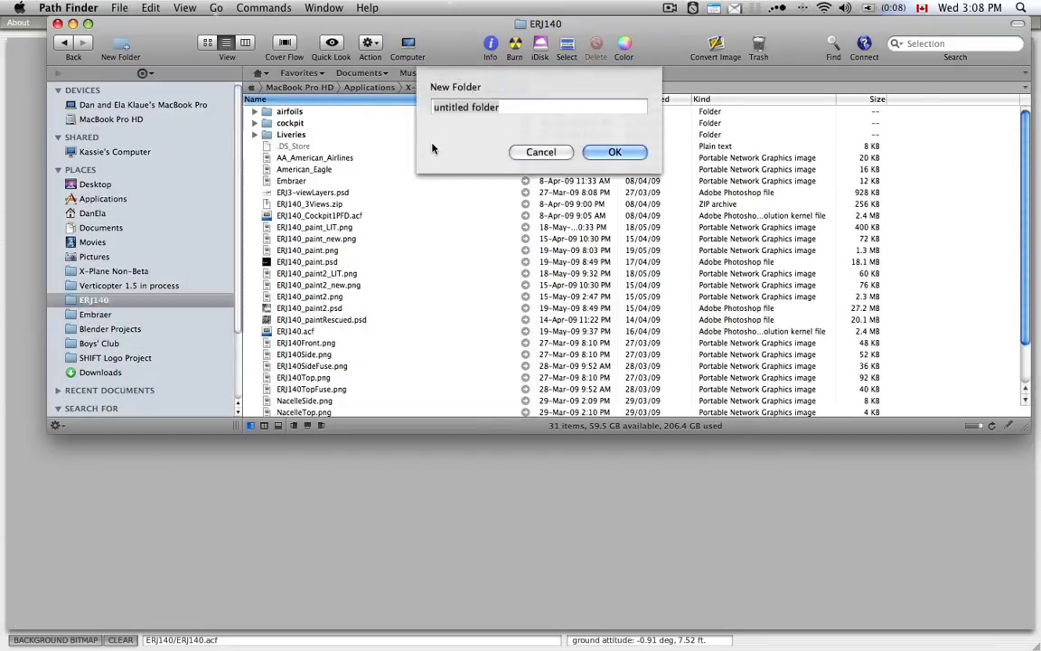
# Create a new folder named 'objects' inside the ERJ140 aircraft folder
pyautogui.click(539, 107)
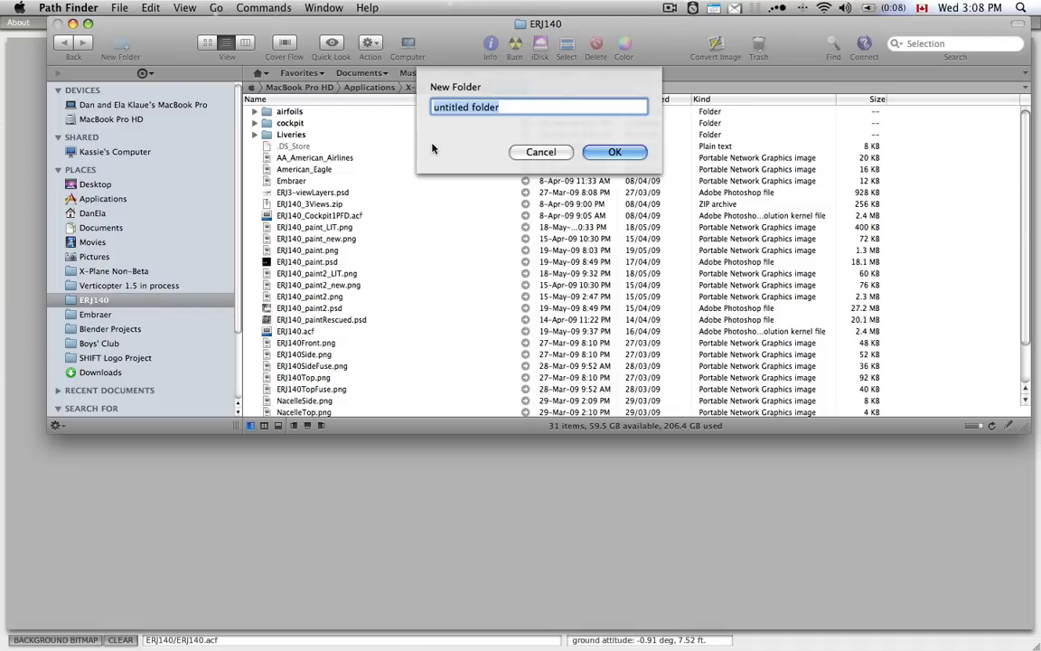
pyautogui.write('objec')
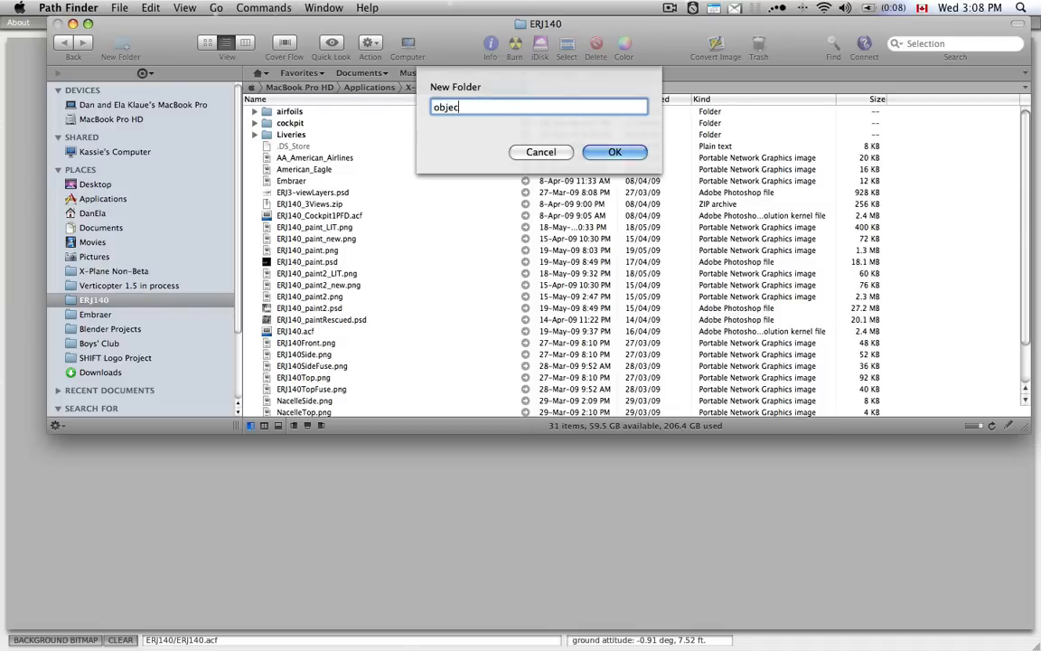
pyautogui.write('ts')
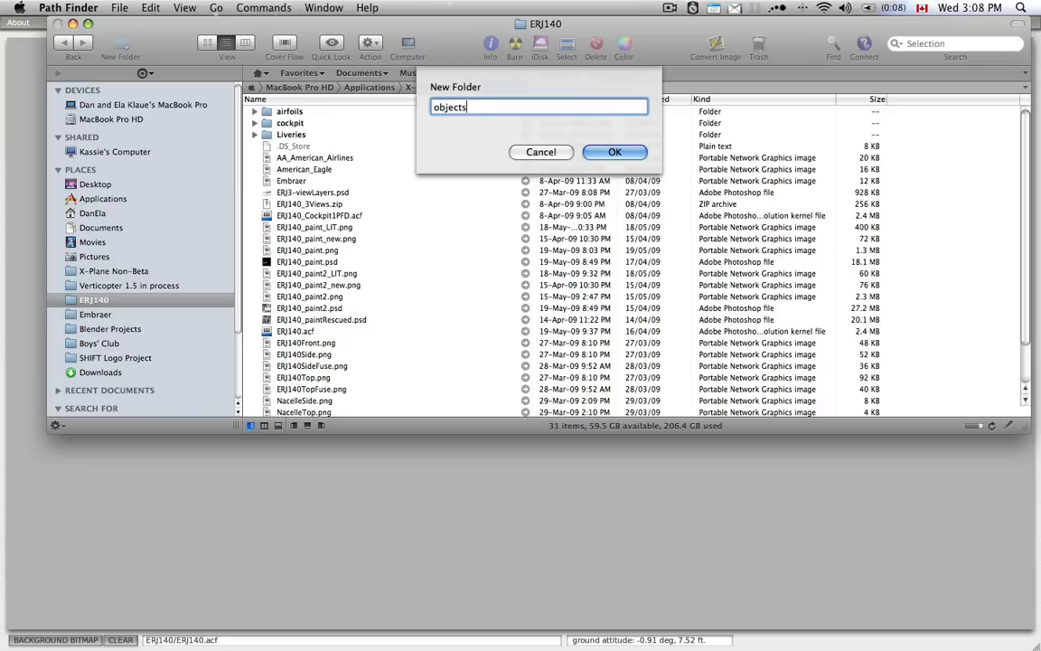
pyautogui.click(615, 151)
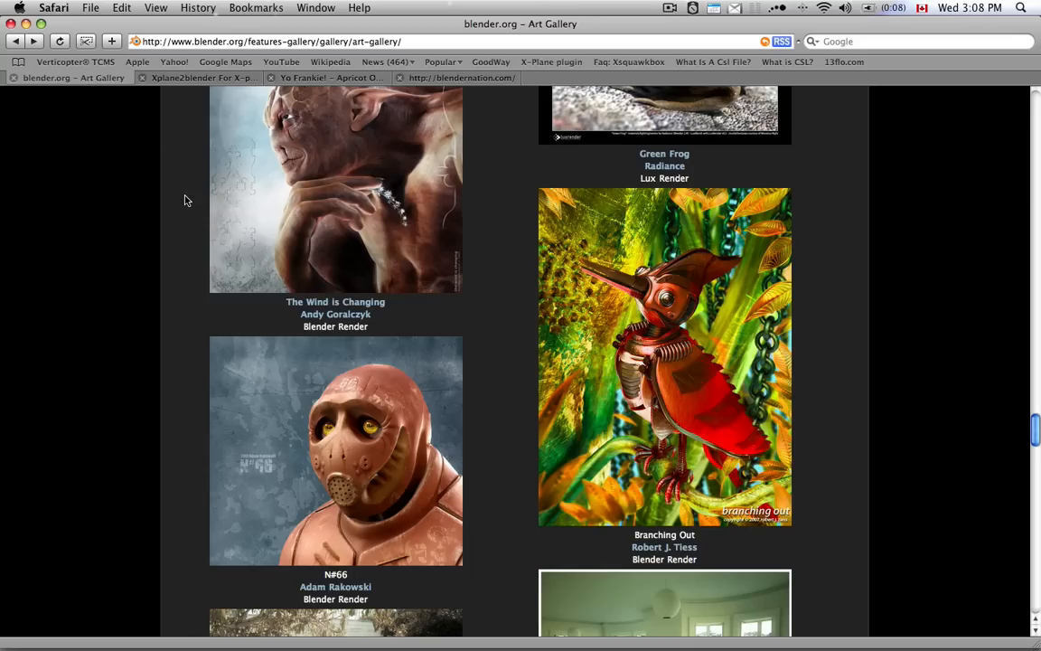
# Browse the Blender gallery, play the Yo Frankie video, then show the XPlane2Blender forum thread
pyautogui.scroll(-3)
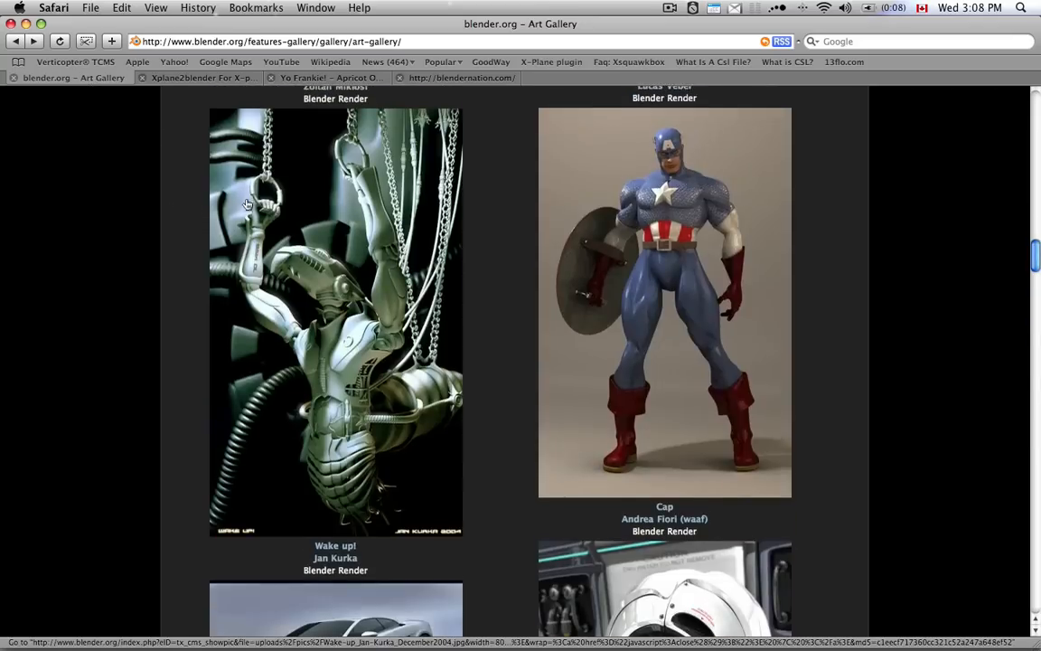
pyautogui.scroll(-3)
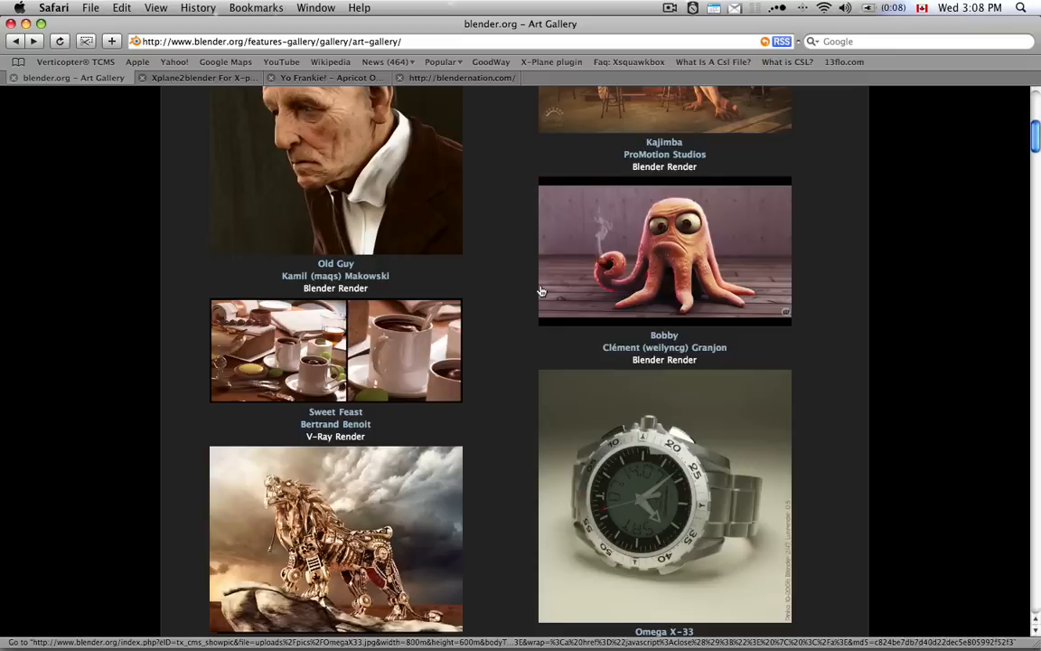
pyautogui.scroll(3)
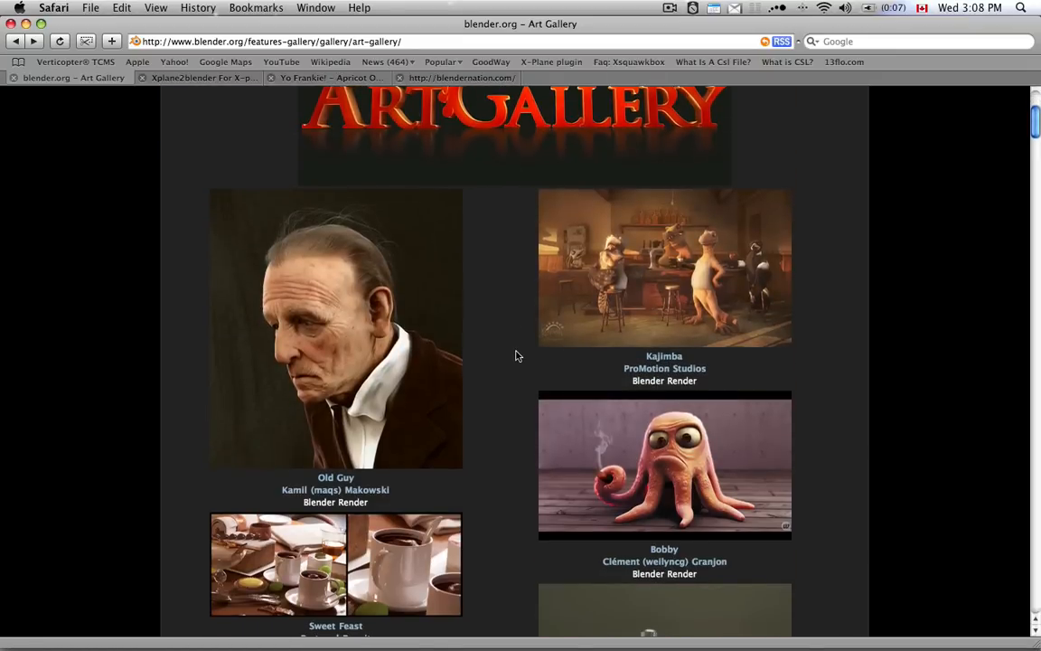
pyautogui.scroll(-3)
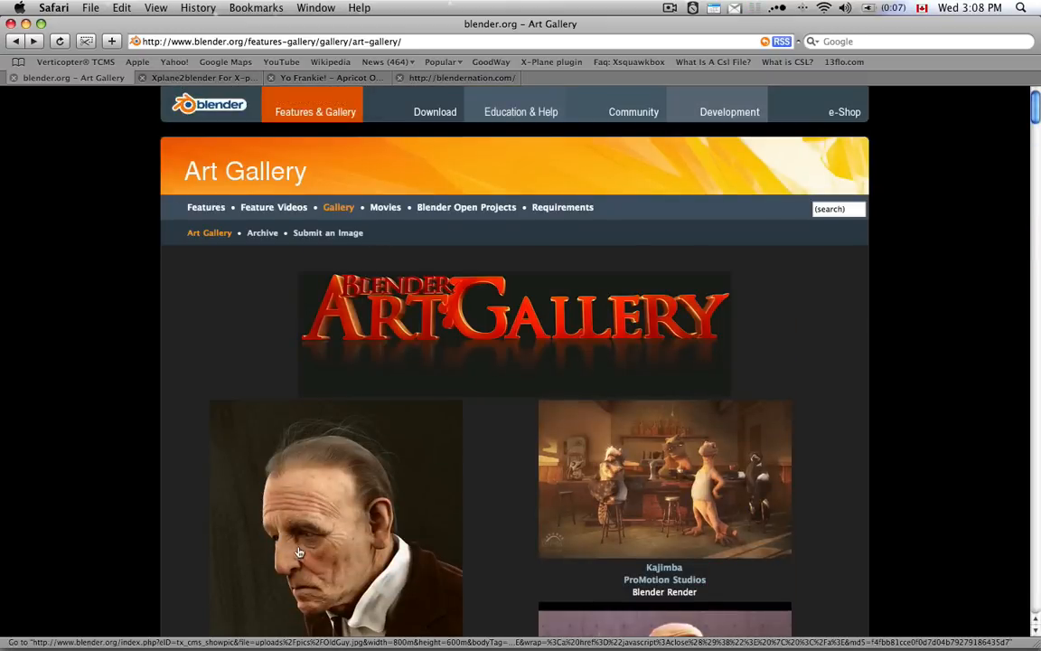
pyautogui.scroll(-3)
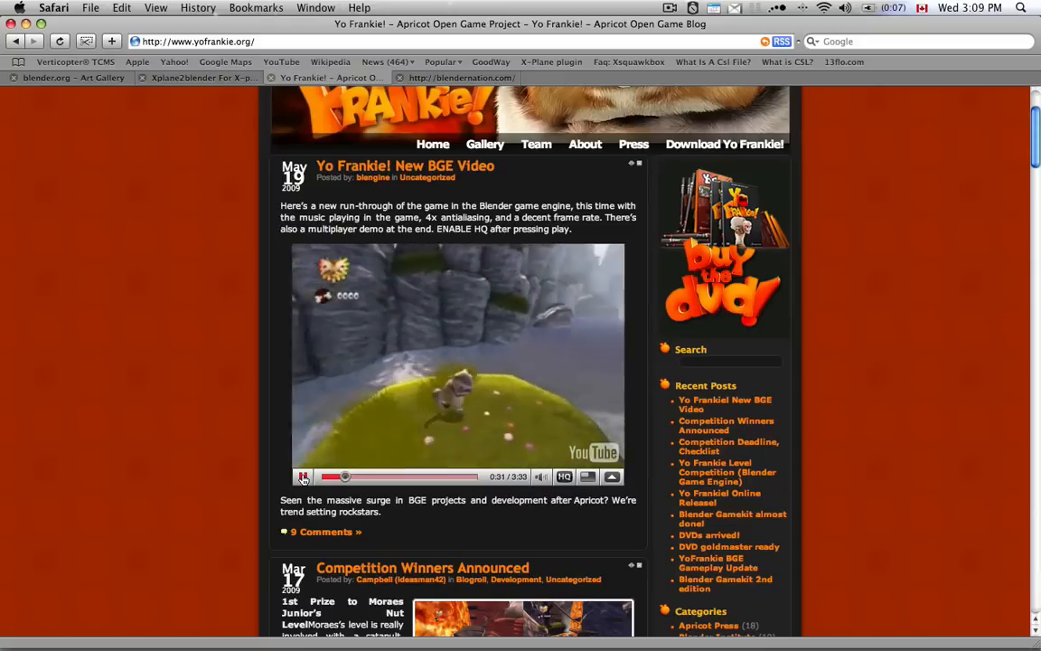
pyautogui.click(304, 477)
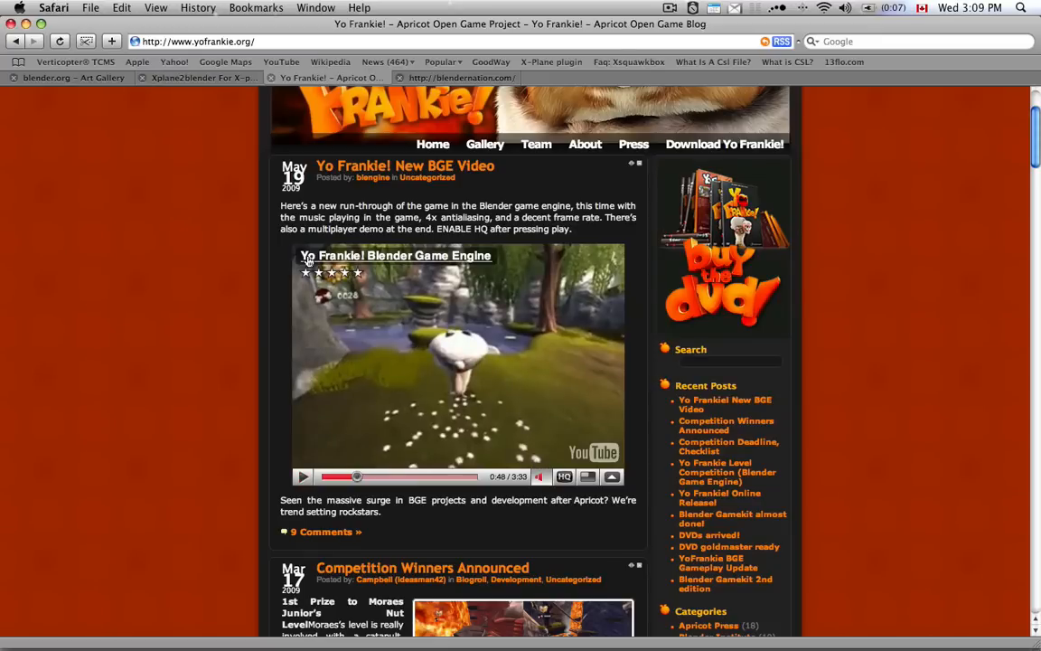
pyautogui.moveTo(208, 152)
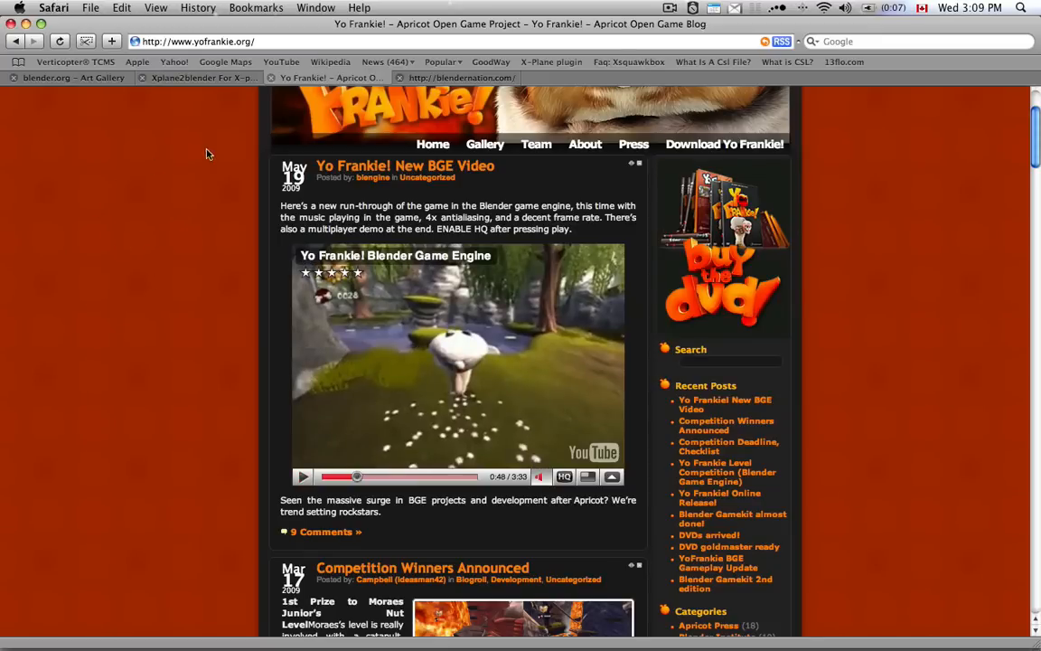
pyautogui.click(197, 76)
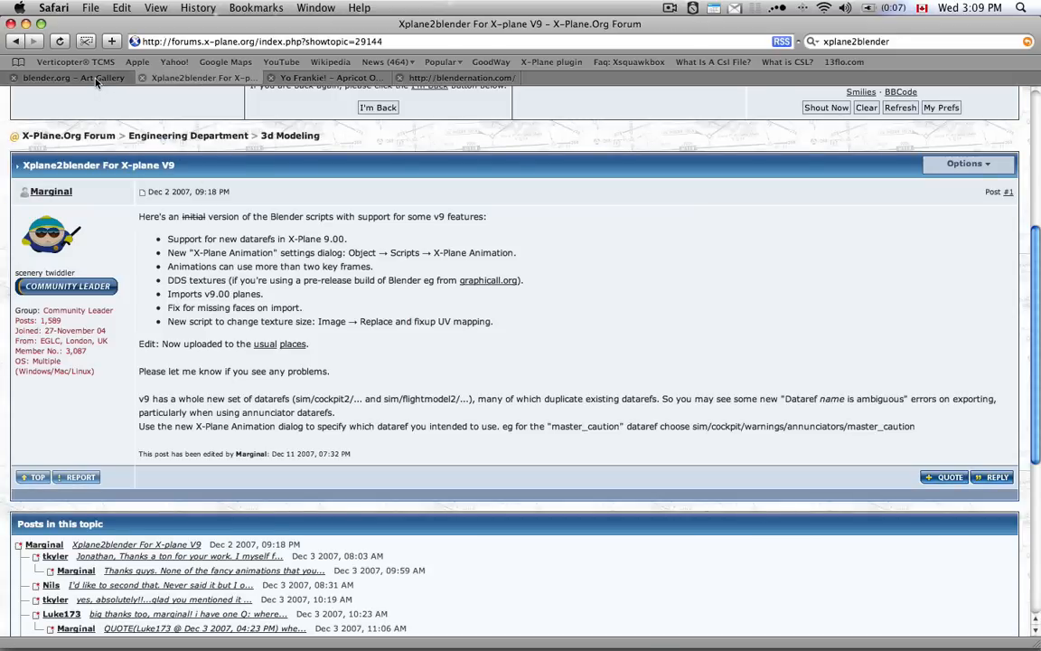
pyautogui.click(72, 77)
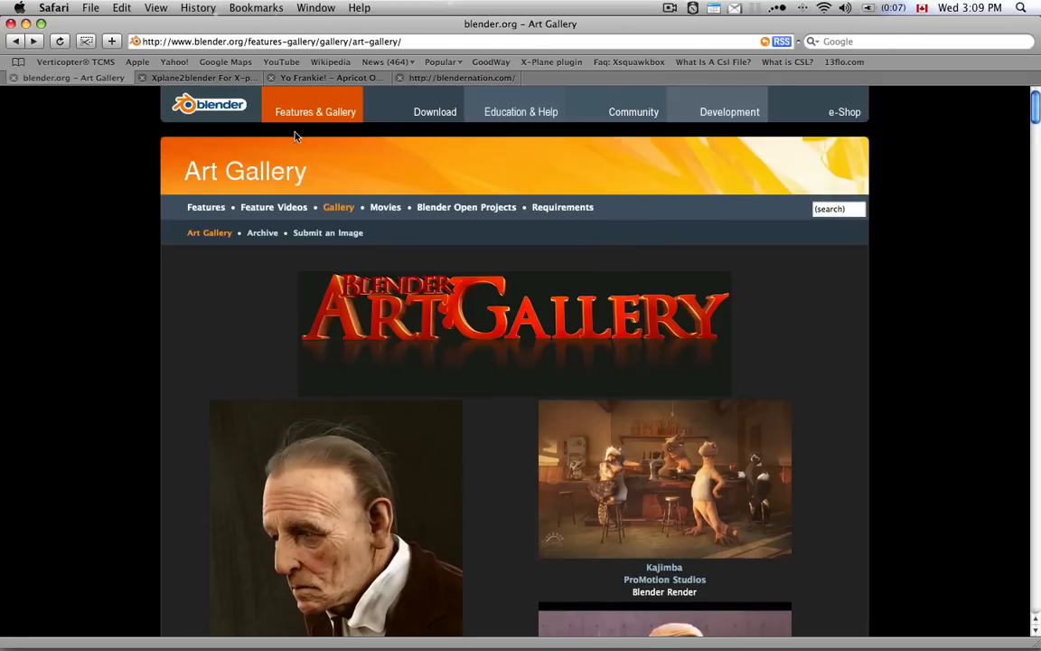
pyautogui.click(15, 40)
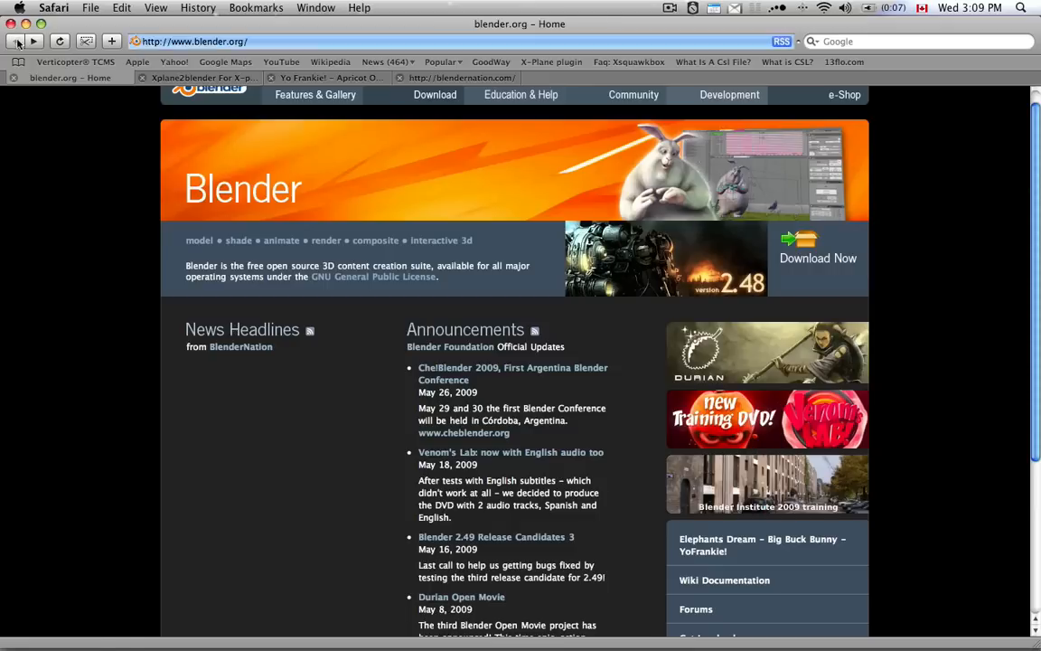
pyautogui.moveTo(816, 268)
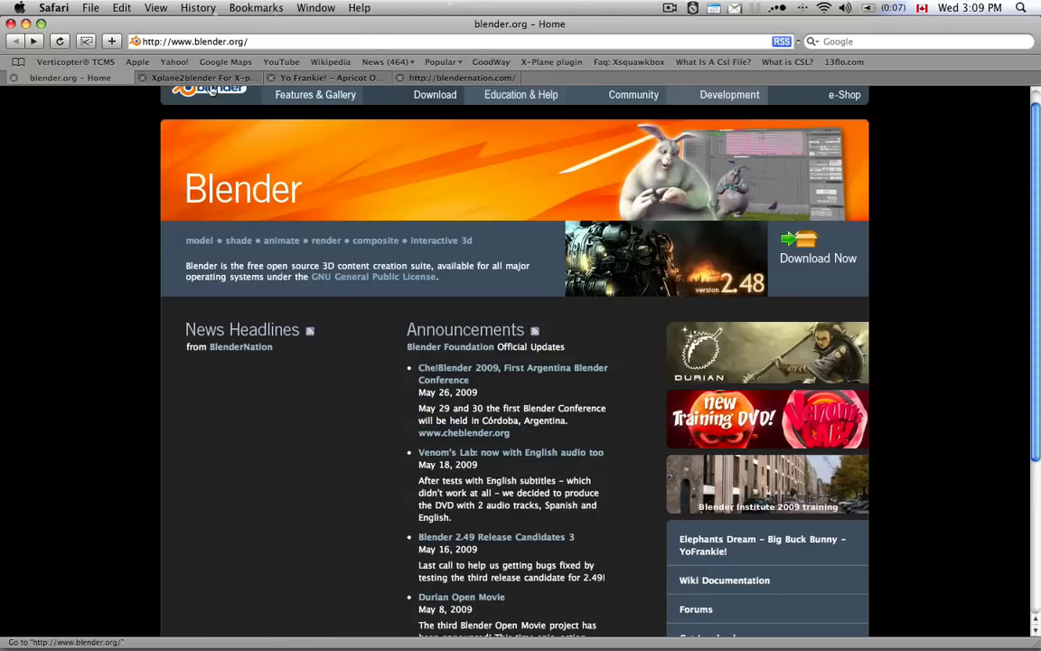
pyautogui.click(197, 78)
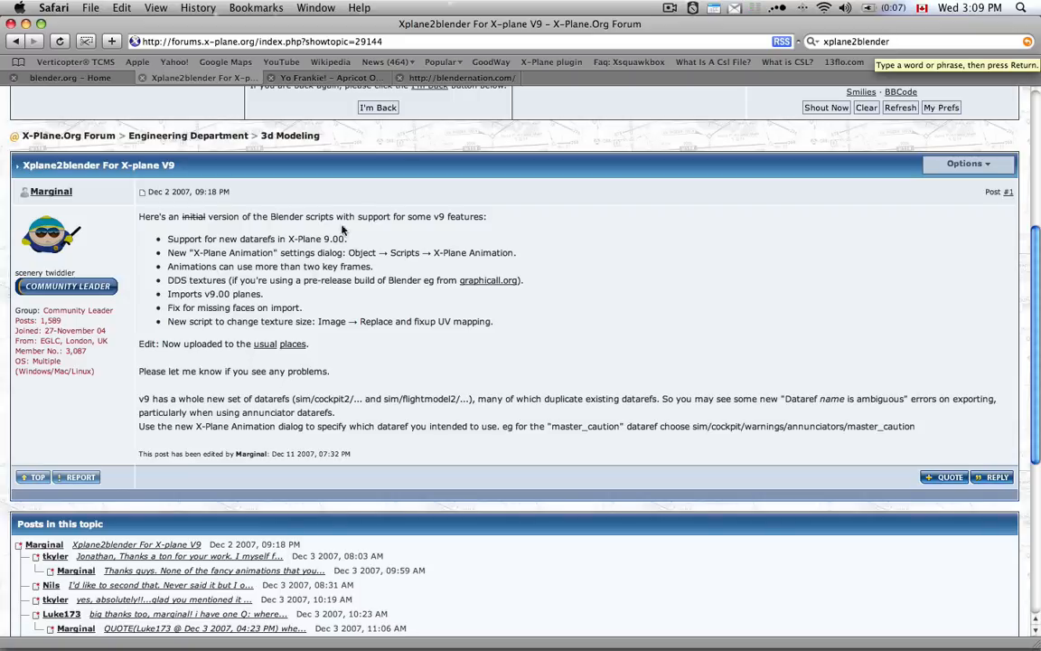
pyautogui.moveTo(267, 347)
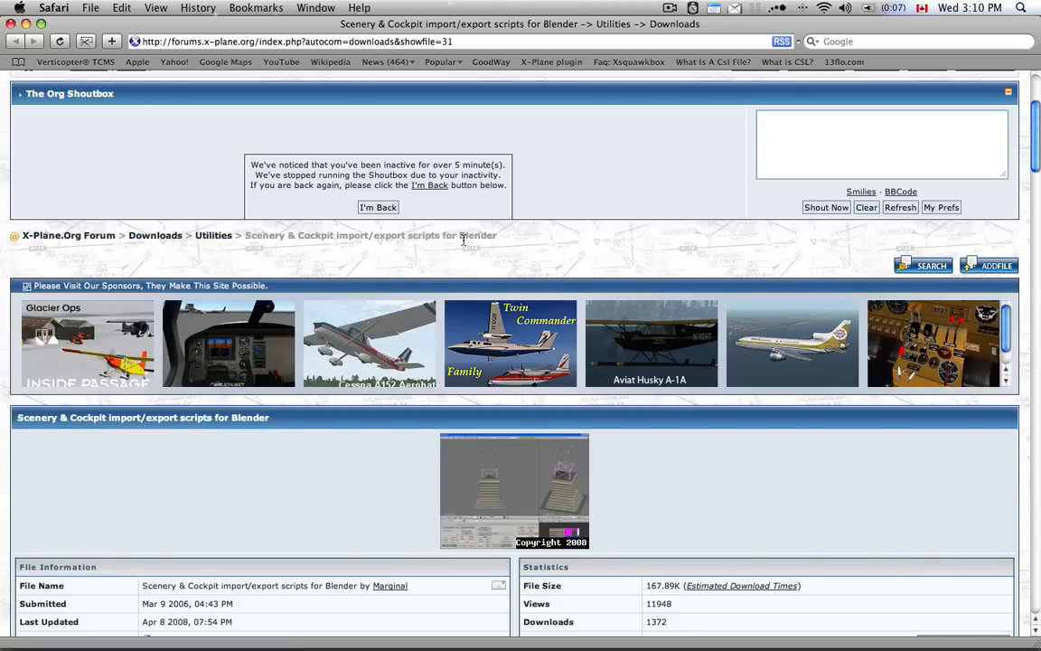
pyautogui.scroll(-3)
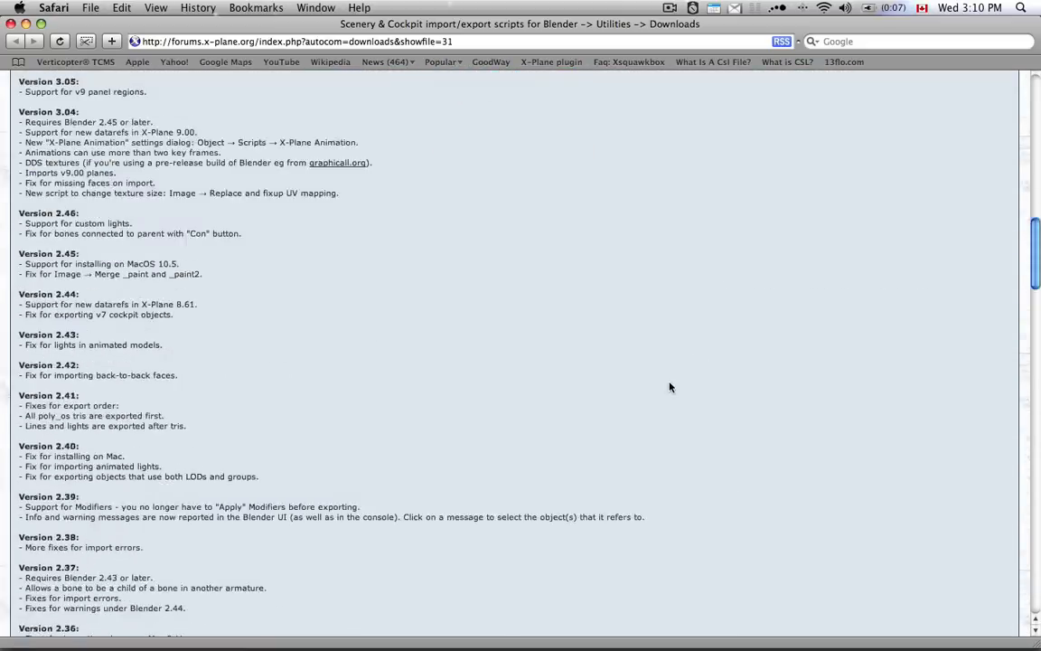
pyautogui.scroll(-3)
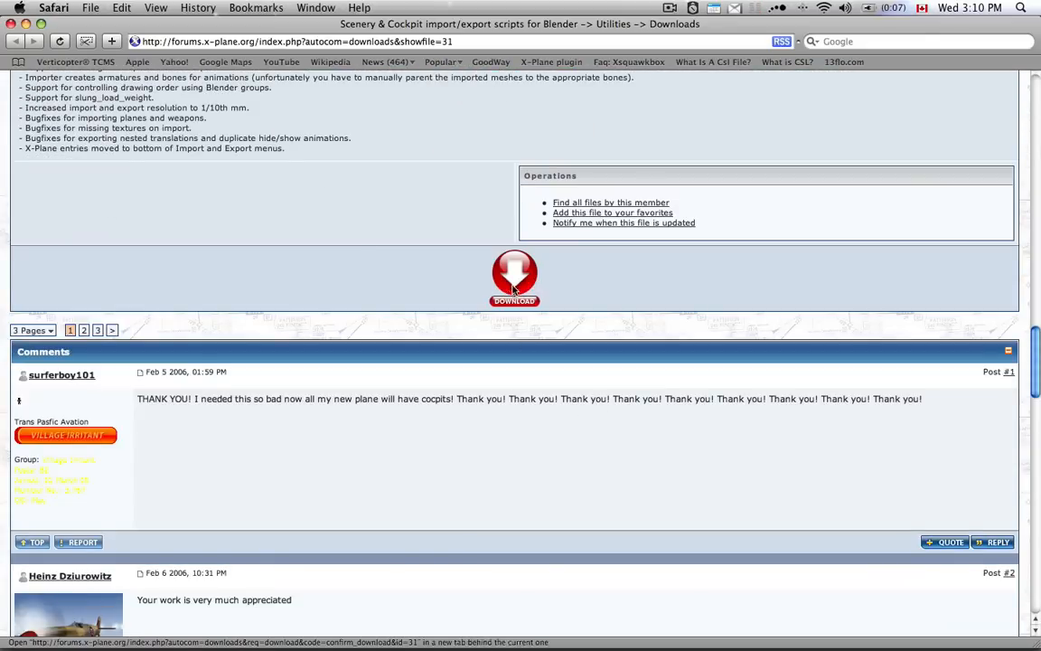
pyautogui.click(514, 278)
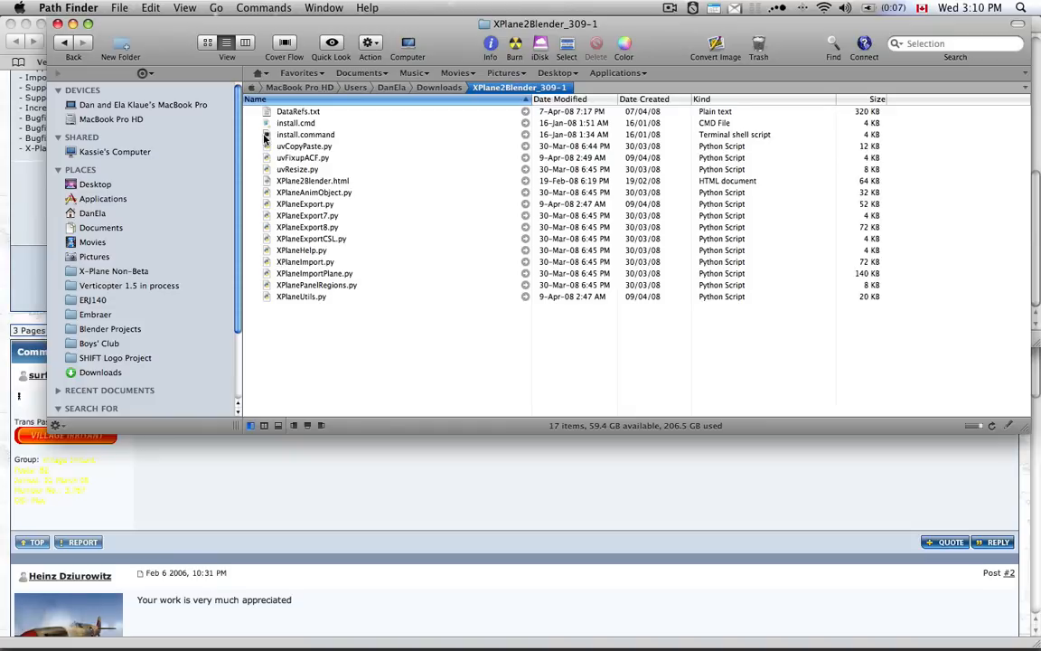
# Run install.command from the XPlane2Blender_309-1 folder, then bring up Blender
pyautogui.click(303, 134)
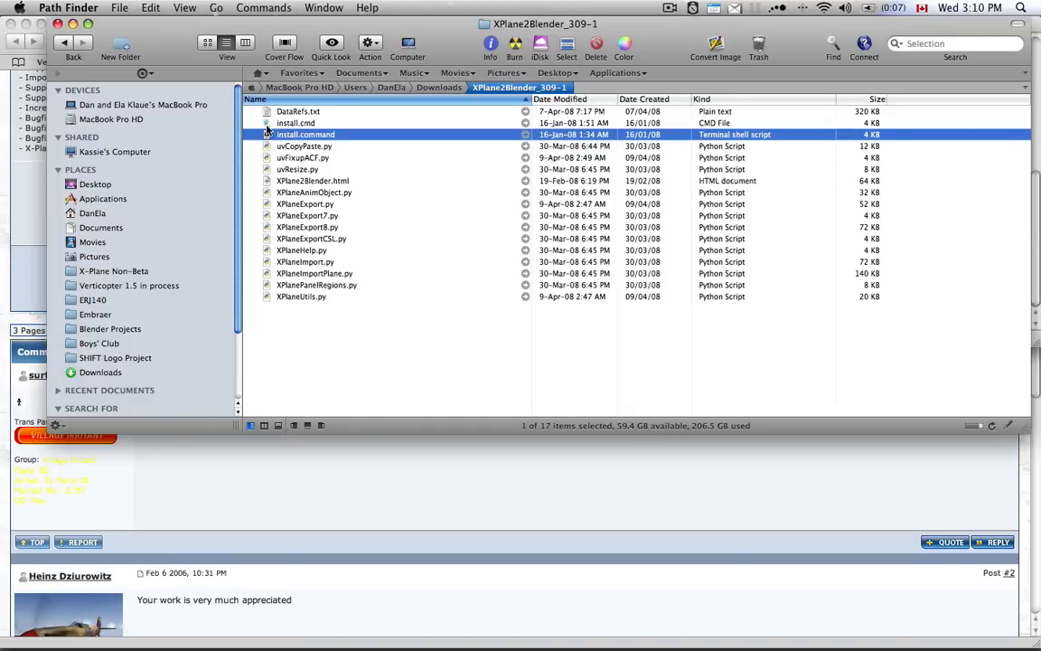
pyautogui.click(296, 123)
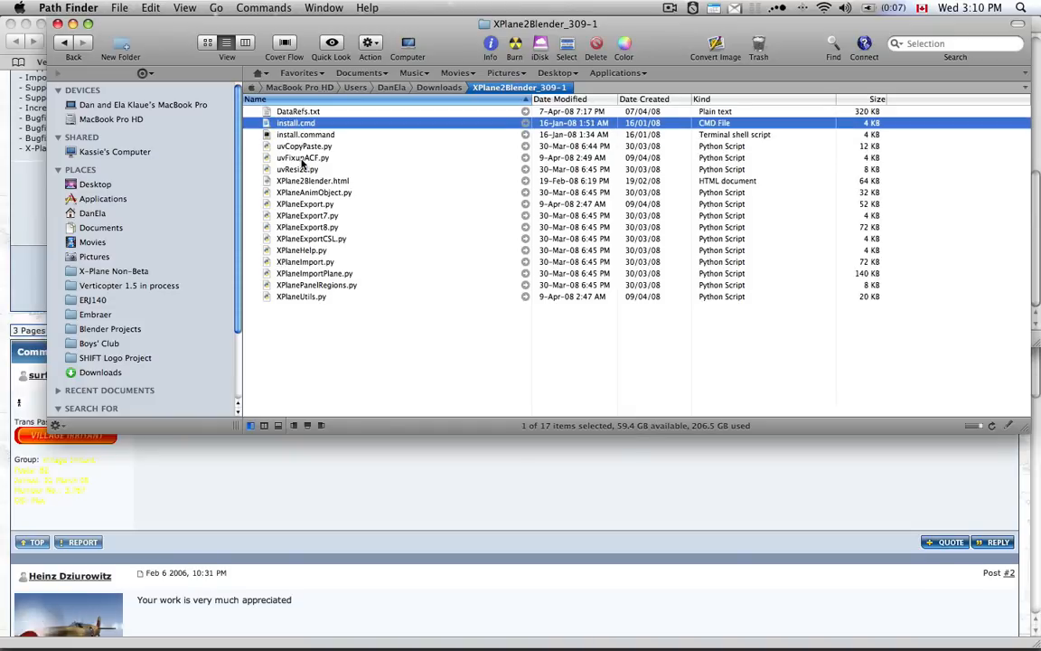
pyautogui.moveTo(412, 333)
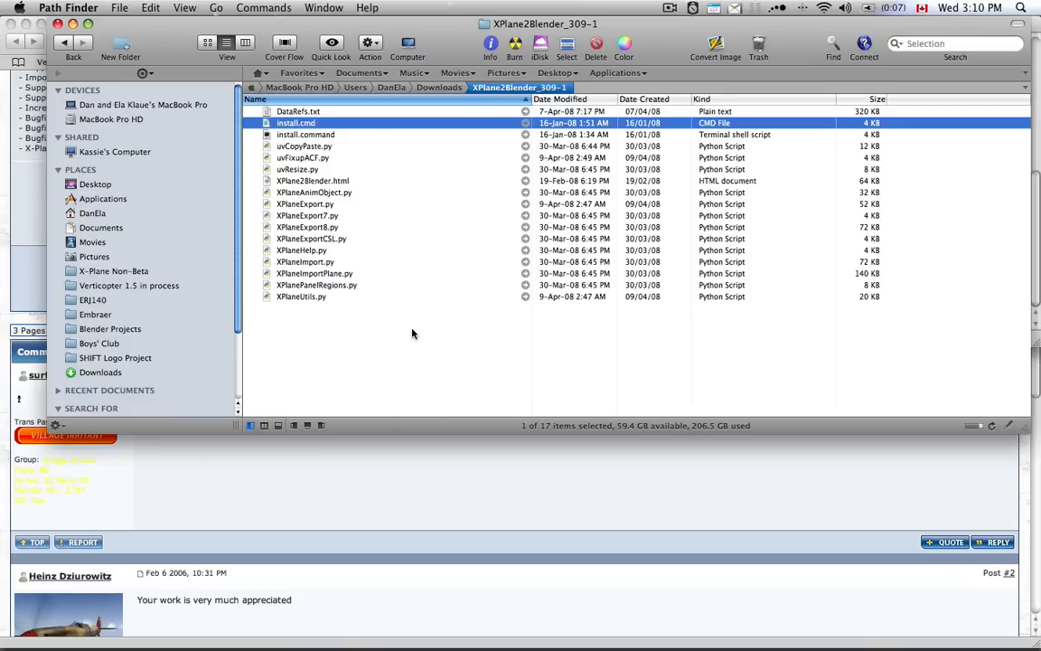
pyautogui.moveTo(506, 320)
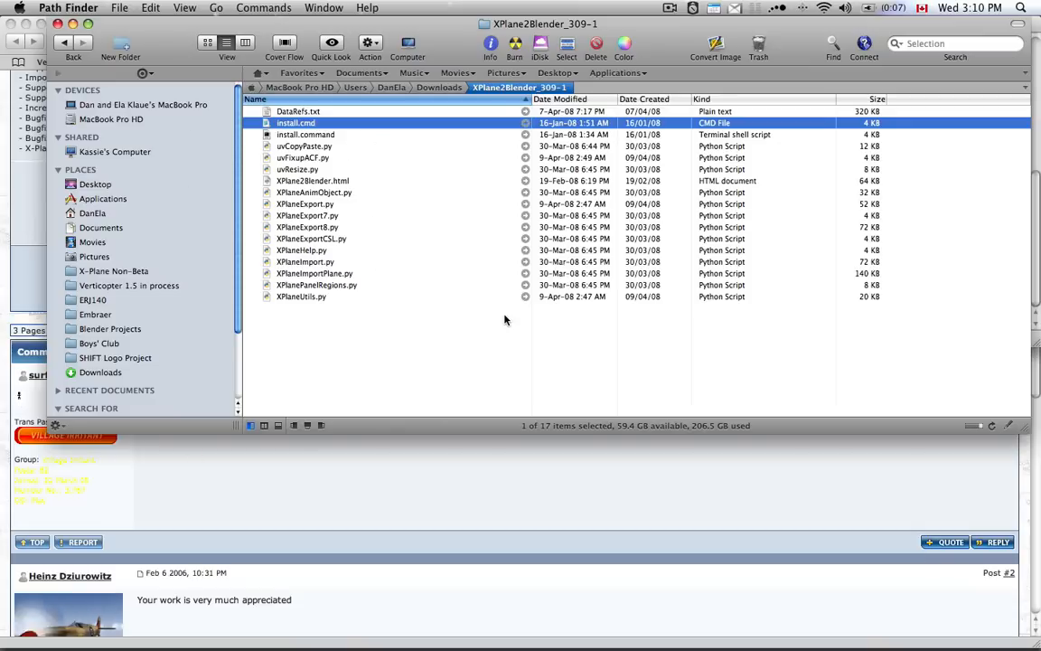
pyautogui.moveTo(296, 138)
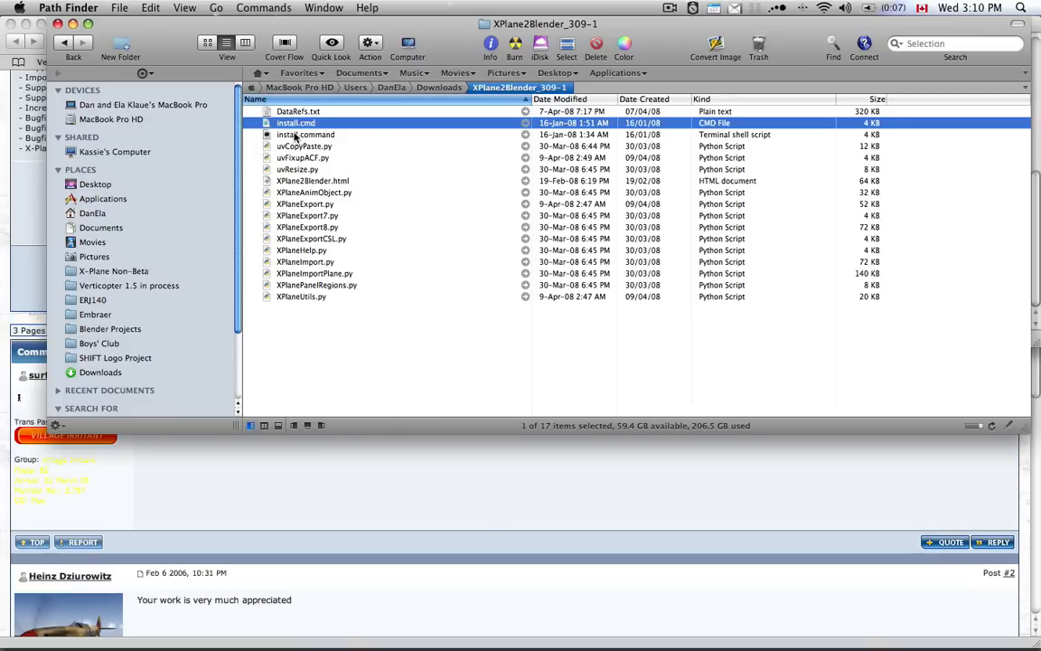
pyautogui.doubleClick(305, 134)
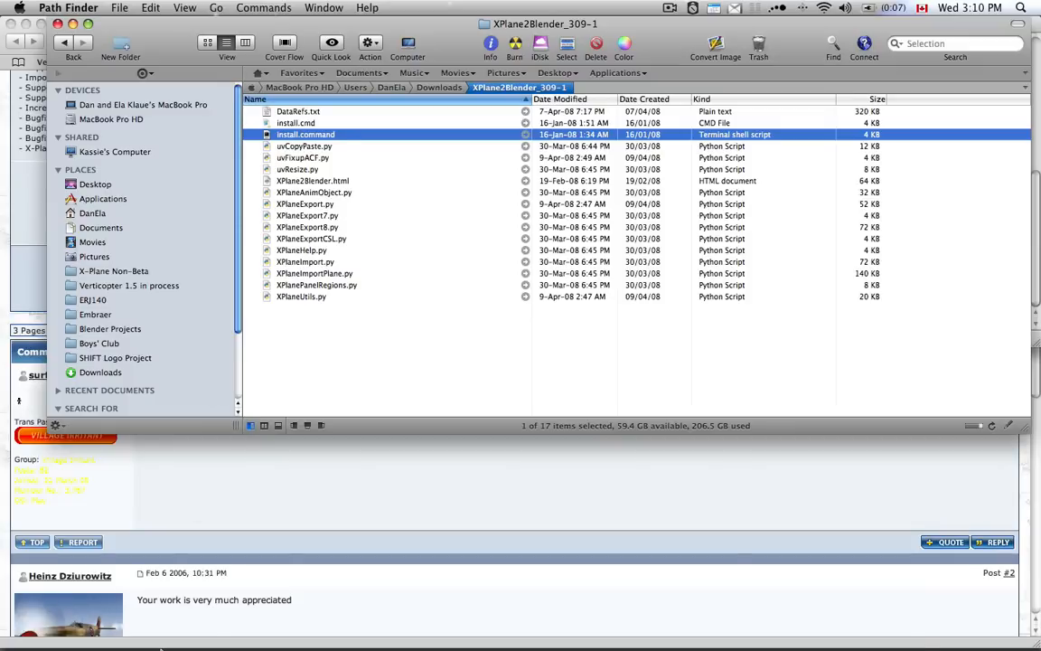
pyautogui.moveTo(184, 633)
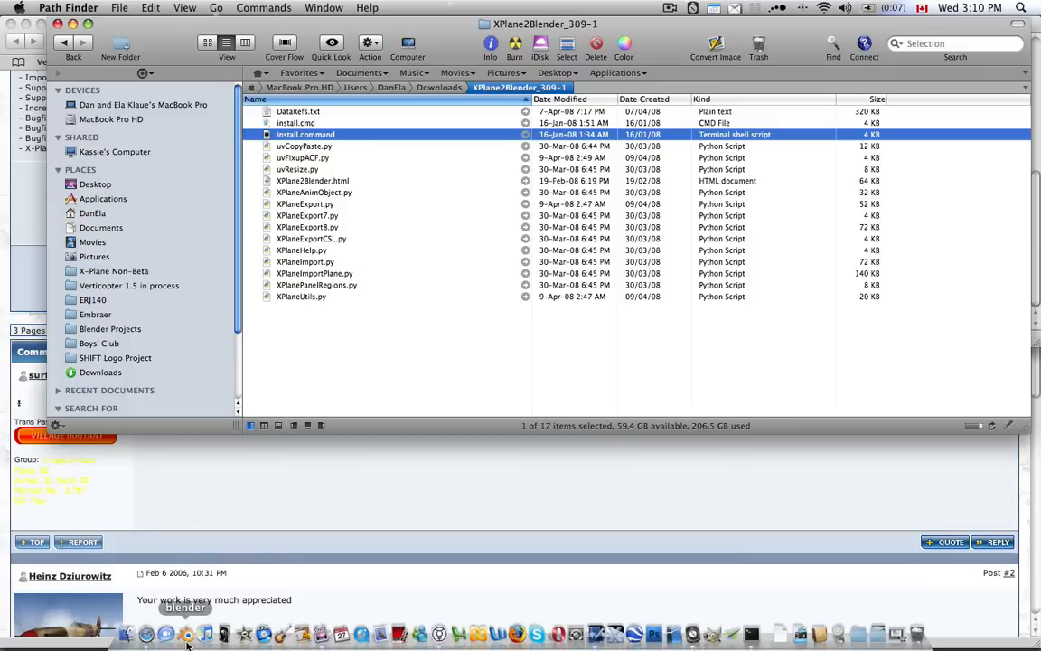
pyautogui.click(185, 633)
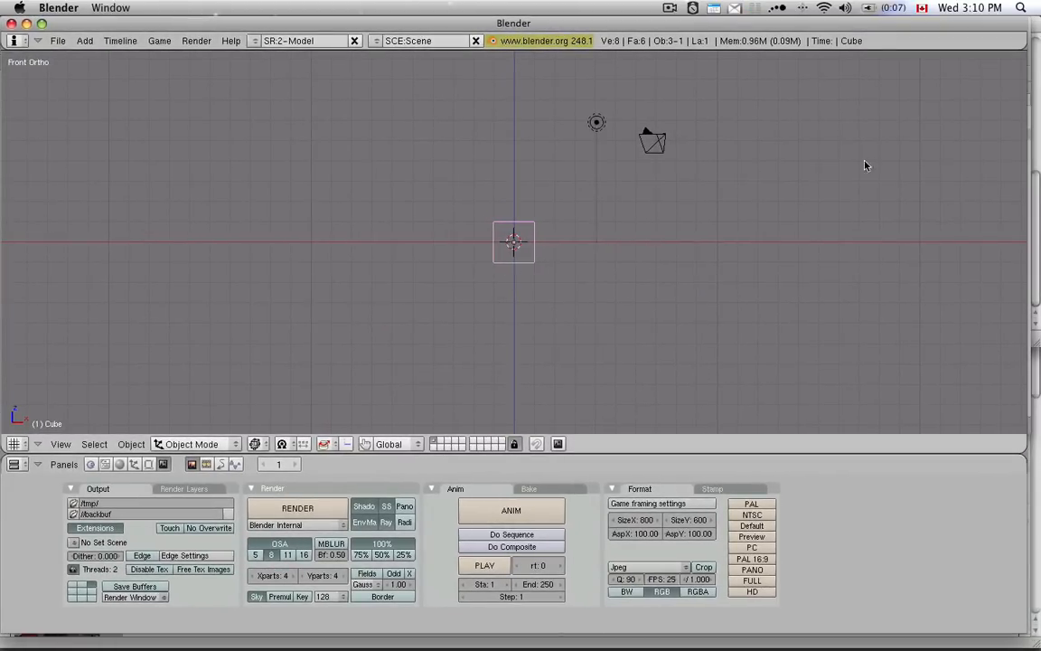
pyautogui.moveTo(618, 126)
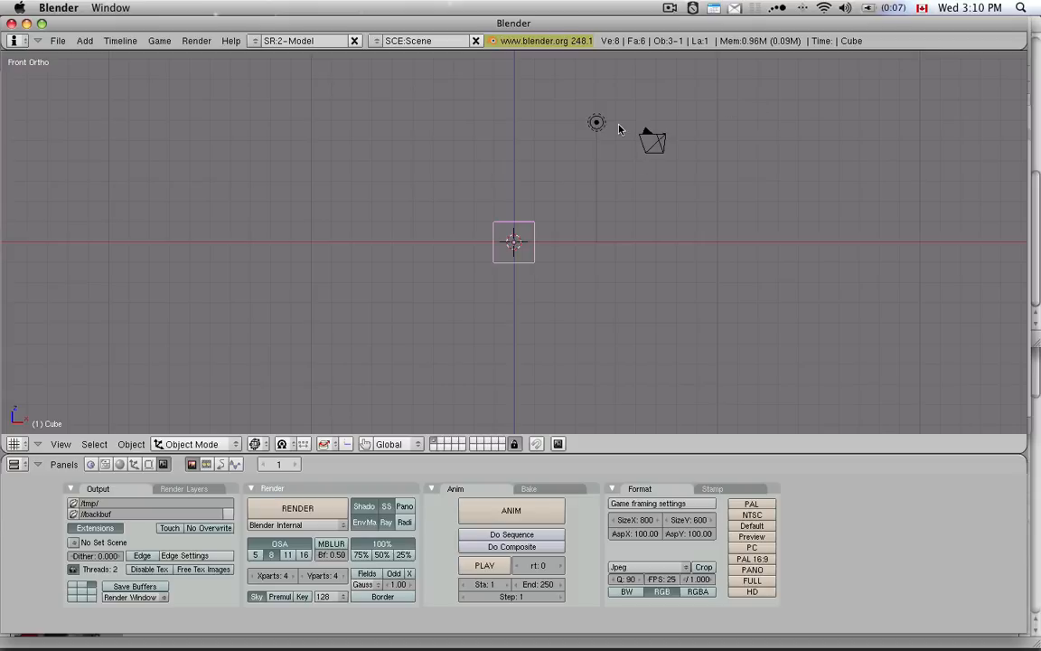
pyautogui.moveTo(535, 251)
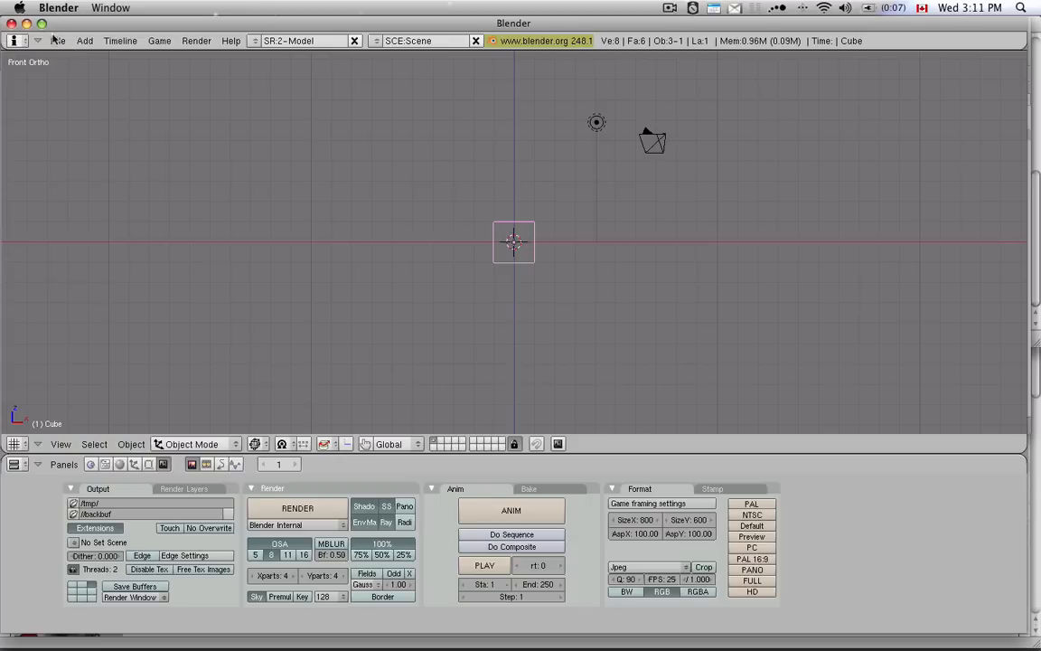
# Save the default cube scene as TestCube.blend in the ERJ140/objects folder
pyautogui.click(58, 40)
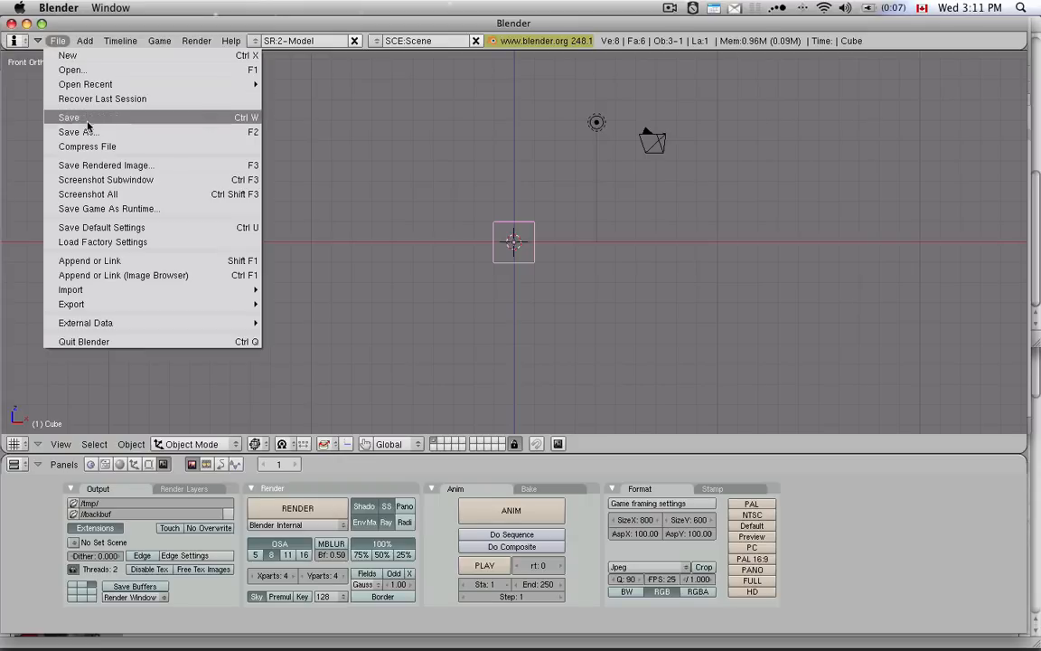
pyautogui.click(76, 130)
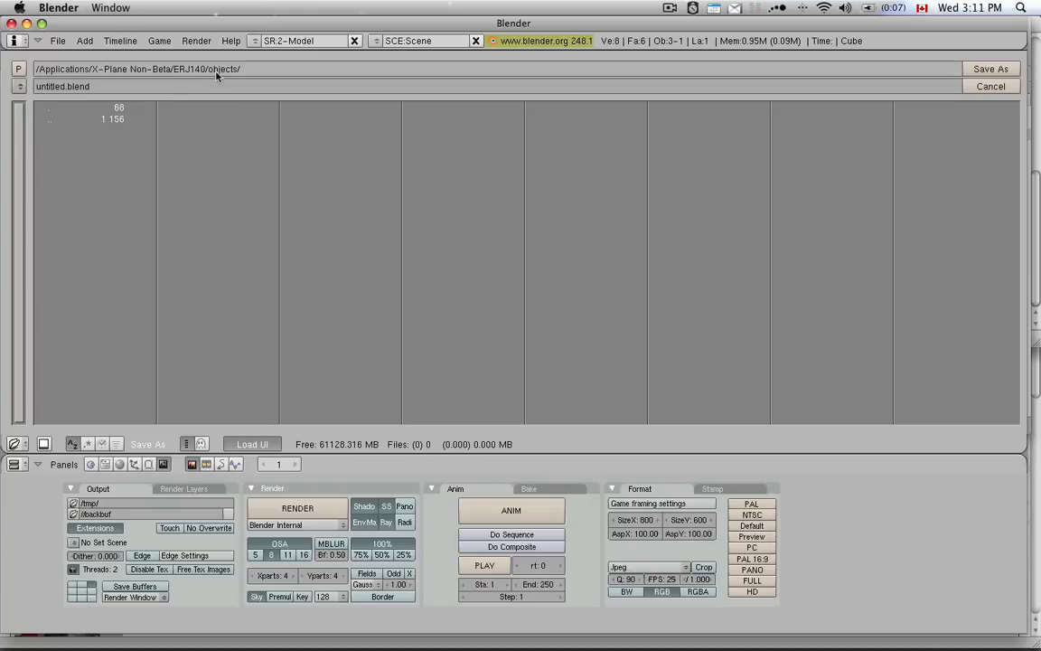
pyautogui.moveTo(251, 75)
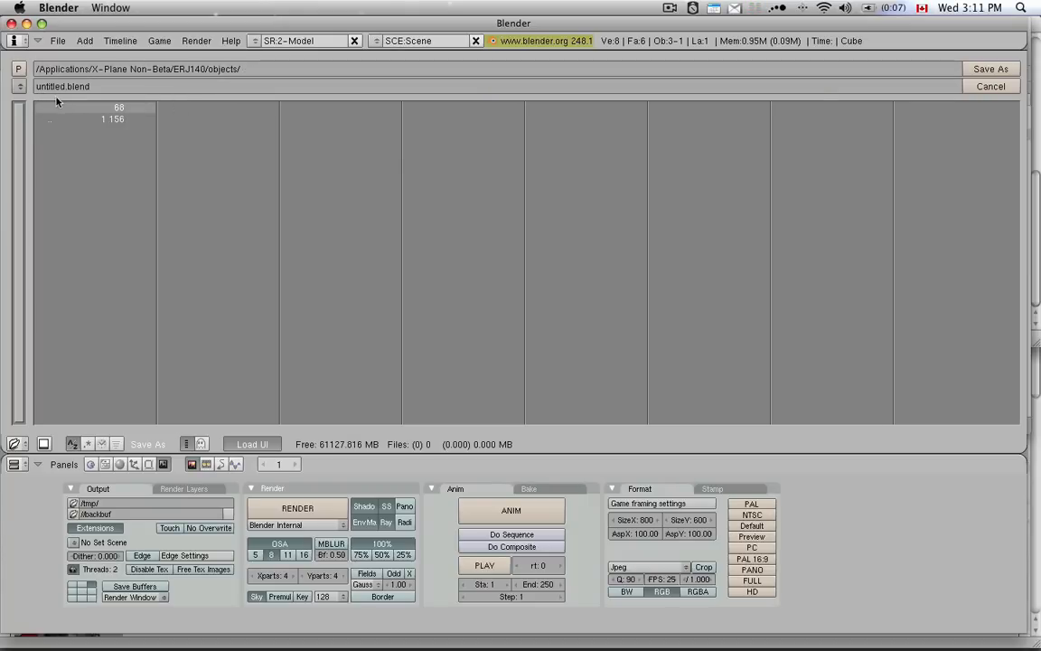
pyautogui.write('Tex')
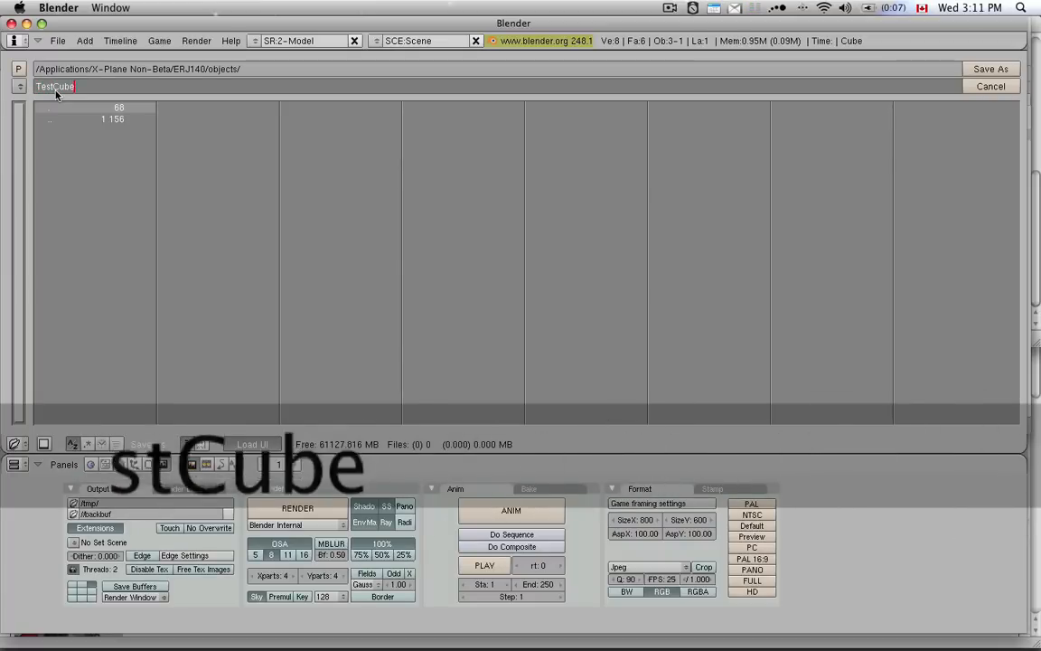
pyautogui.write('.blend')
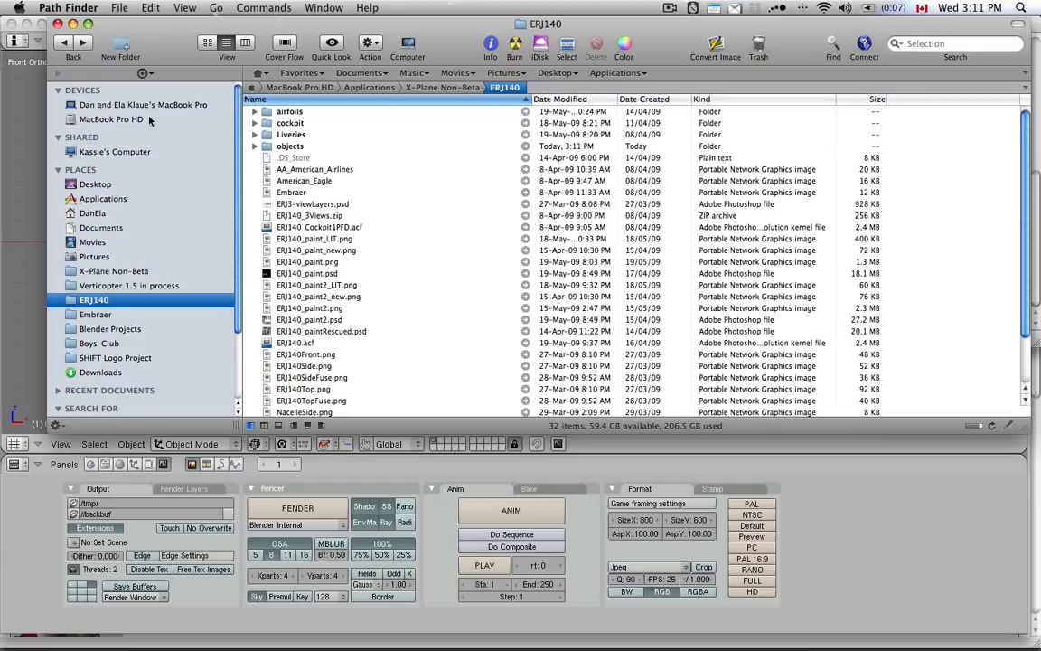
pyautogui.doubleClick(289, 144)
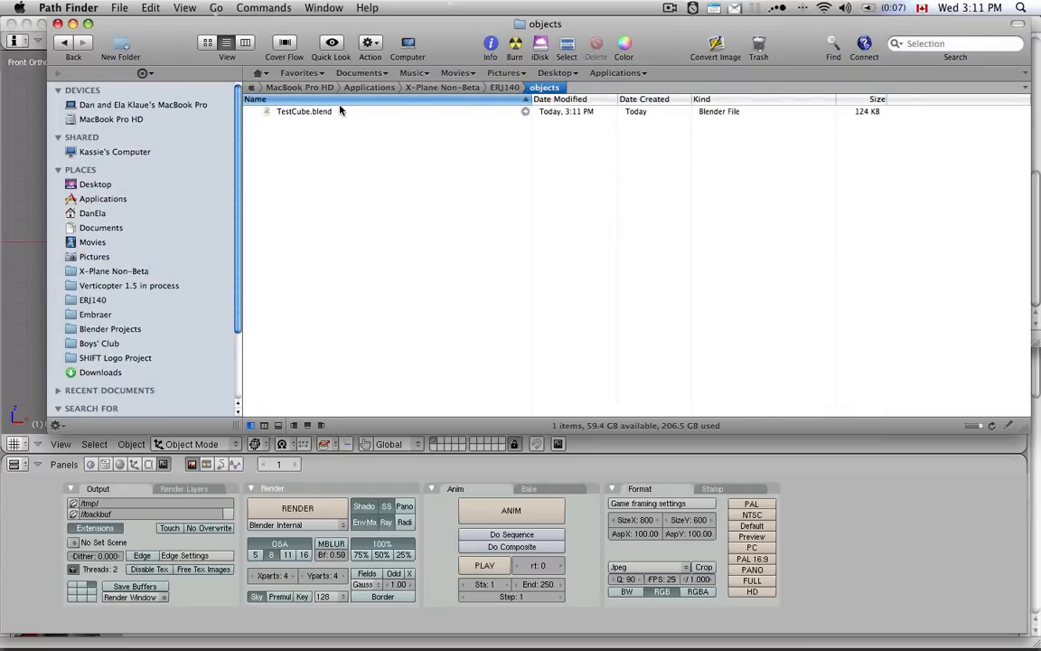
pyautogui.moveTo(300, 115)
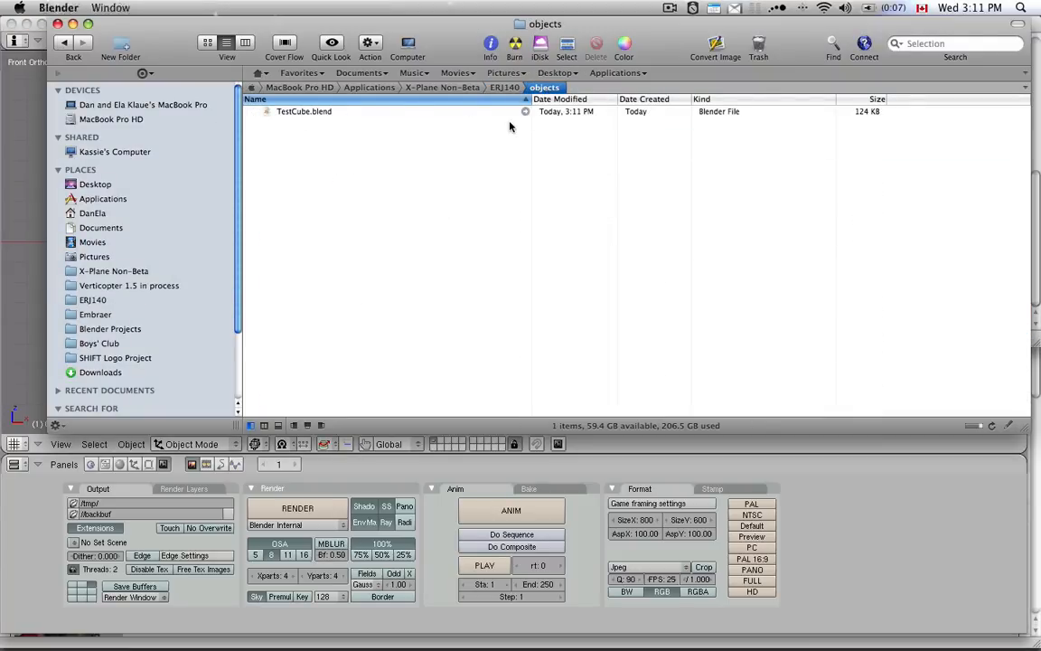
pyautogui.doubleClick(304, 113)
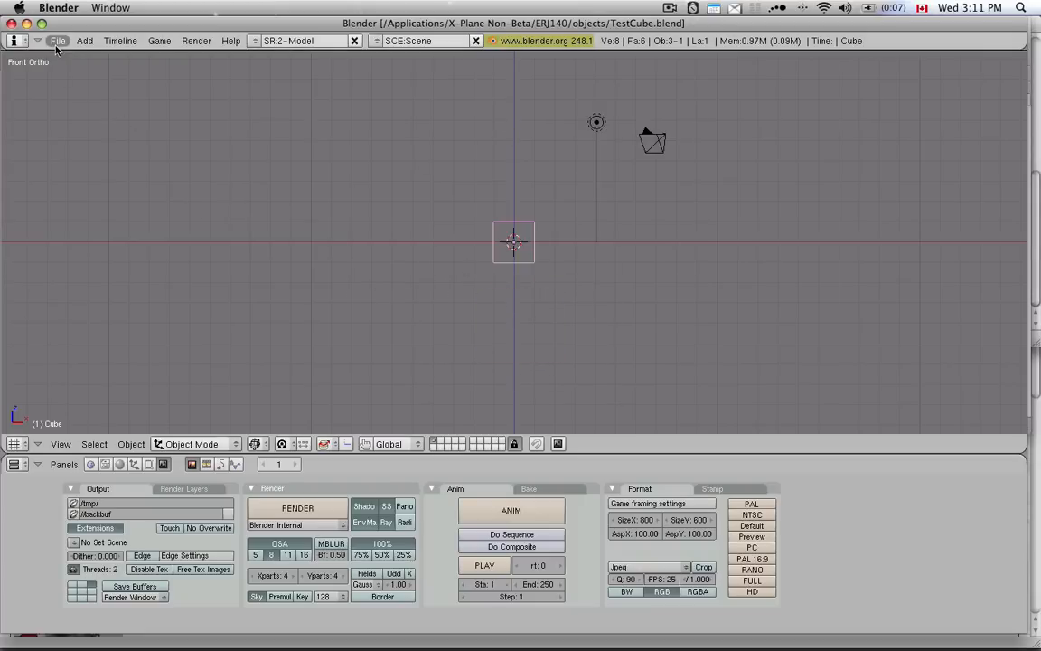
# Export the cube as an X-Plane v8/v9 object and acknowledge the 25-primitives message
pyautogui.click(58, 40)
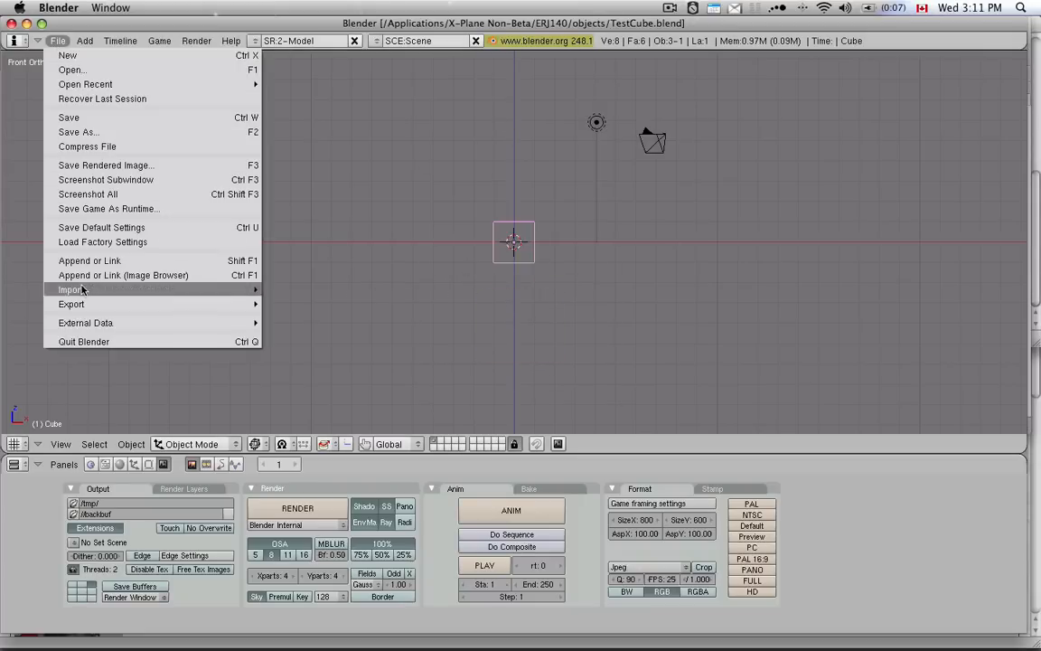
pyautogui.click(71, 303)
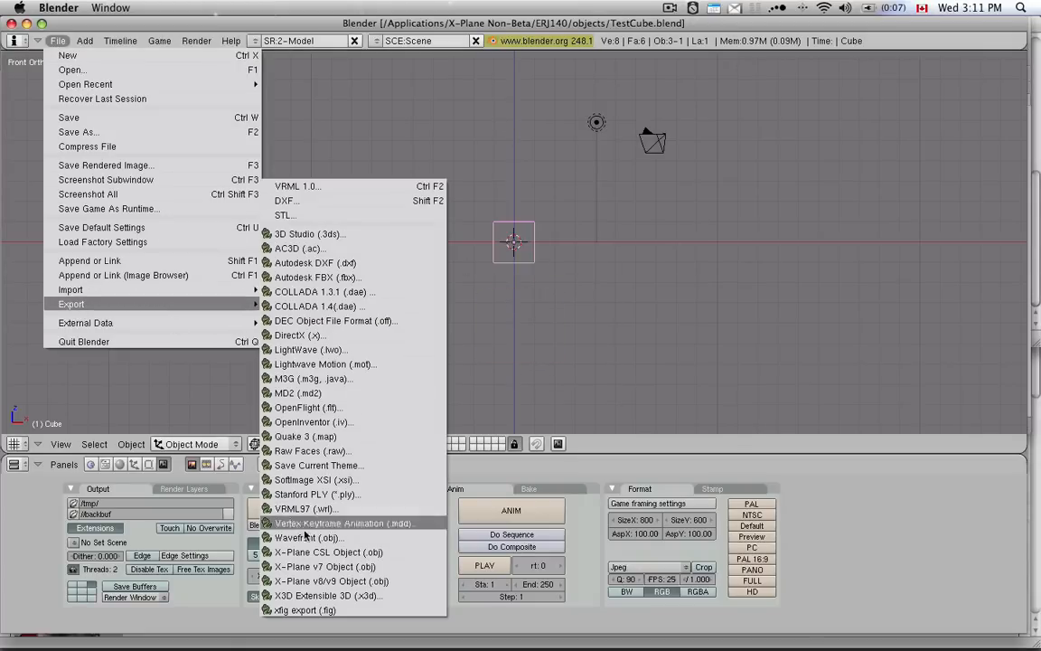
pyautogui.moveTo(329, 580)
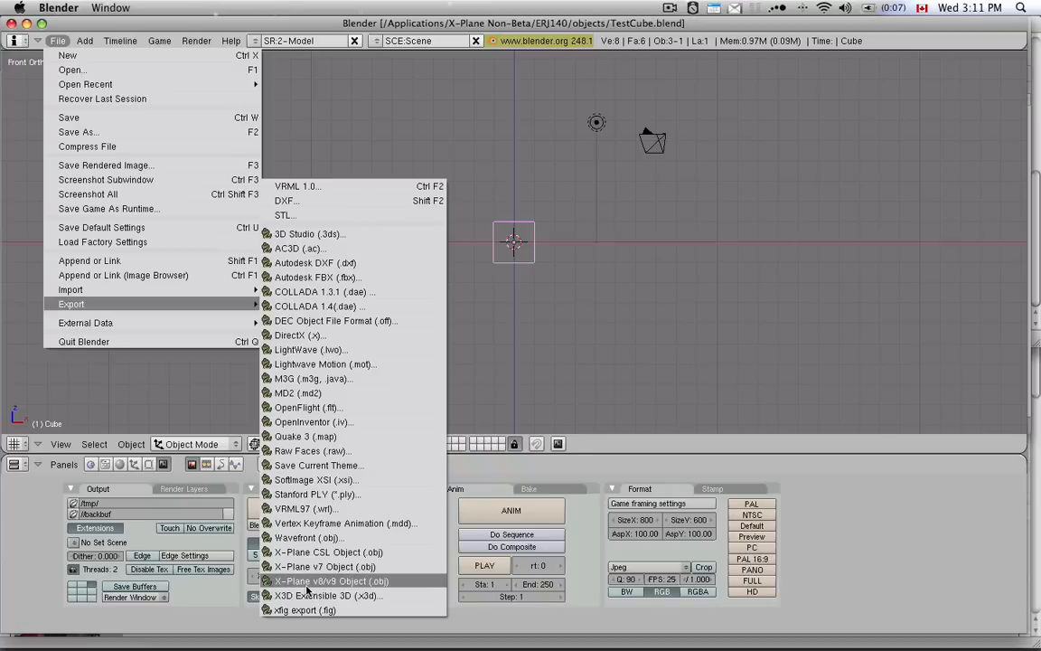
pyautogui.moveTo(328, 582)
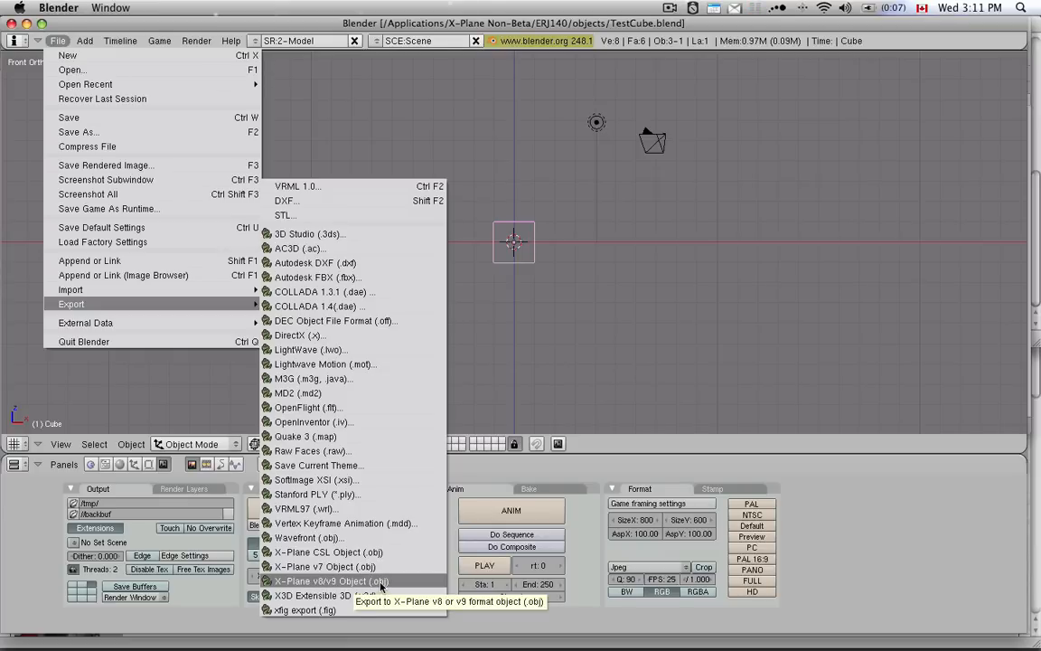
pyautogui.click(329, 582)
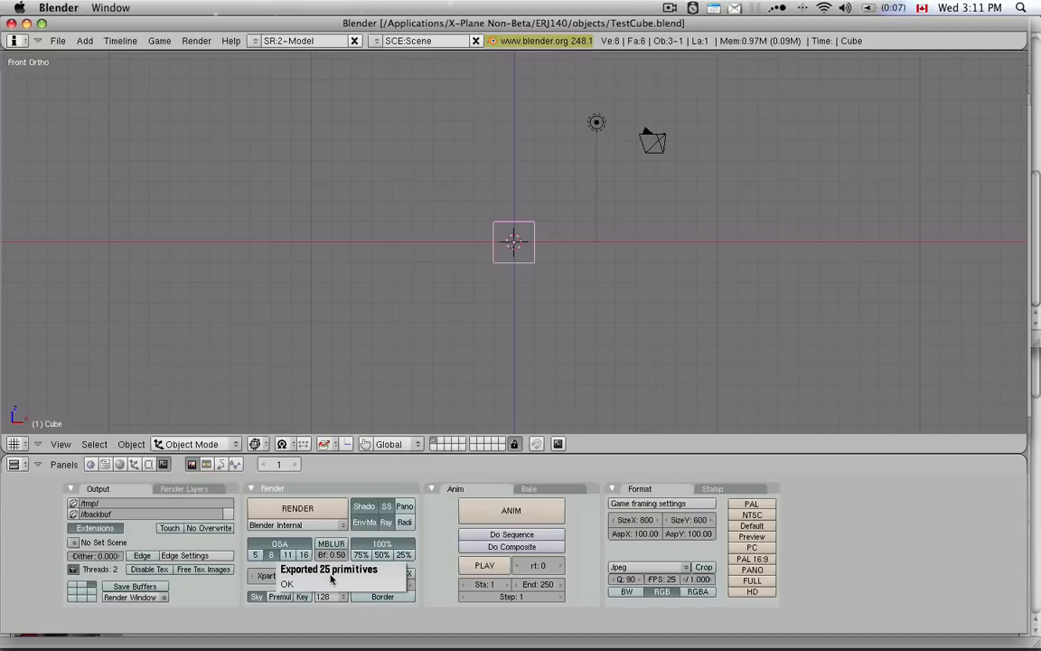
pyautogui.click(287, 582)
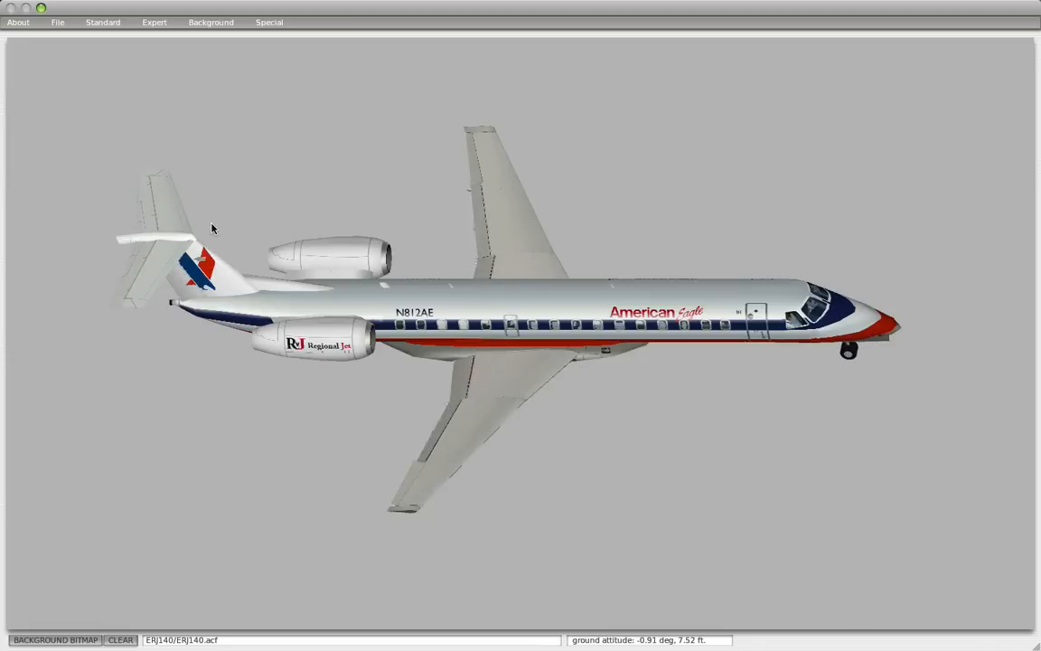
# Load TestCube.obj from ERJ140/objects into the first Misc Objects slot
pyautogui.click(102, 21)
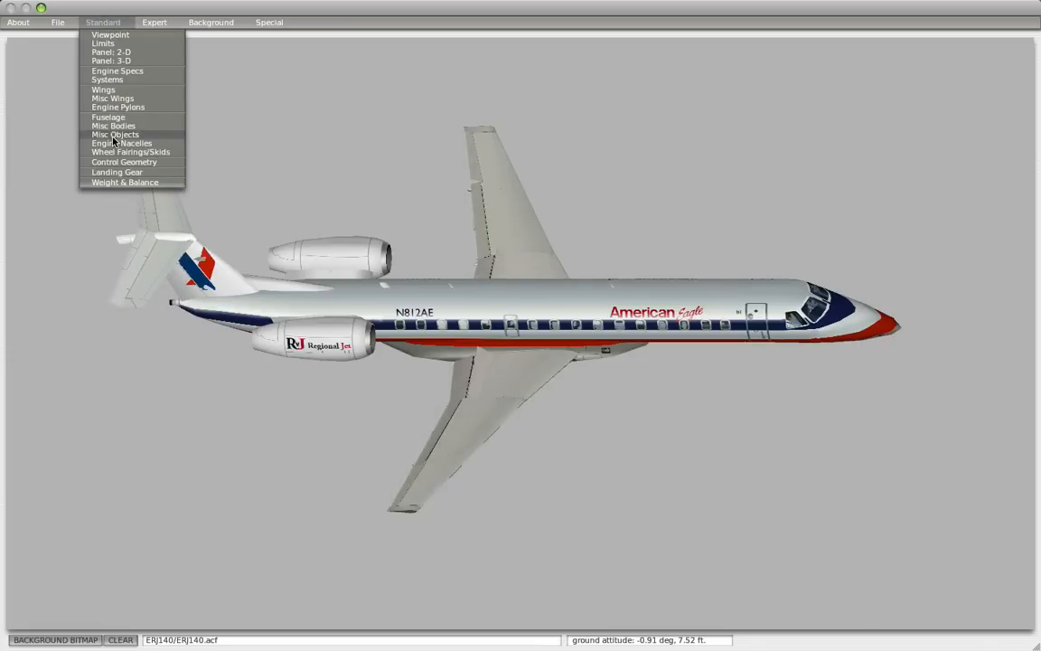
pyautogui.click(116, 134)
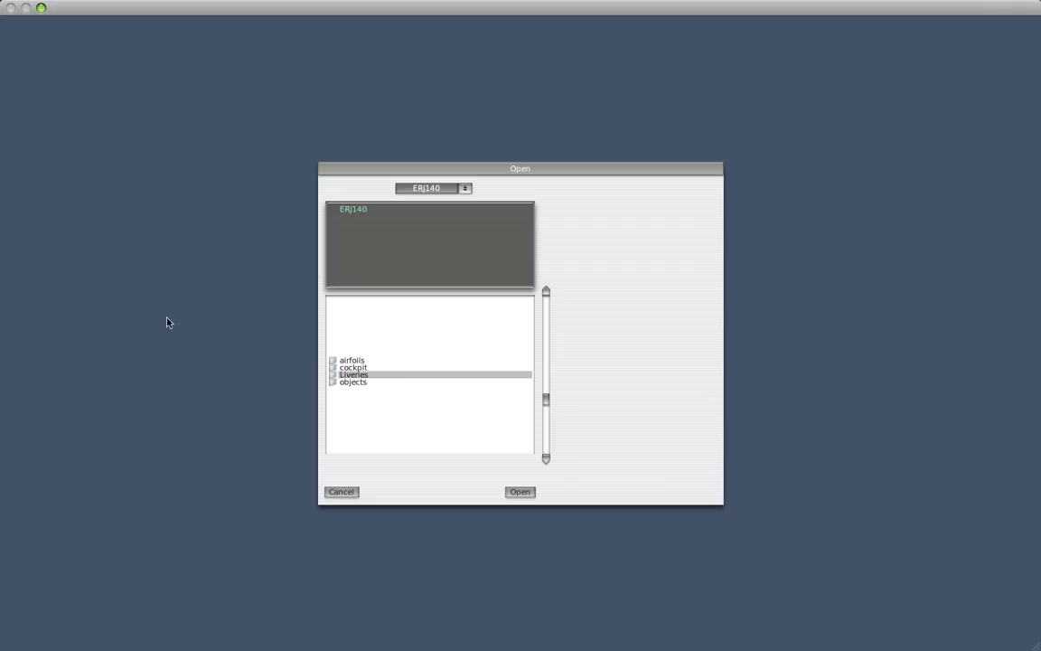
pyautogui.doubleClick(355, 381)
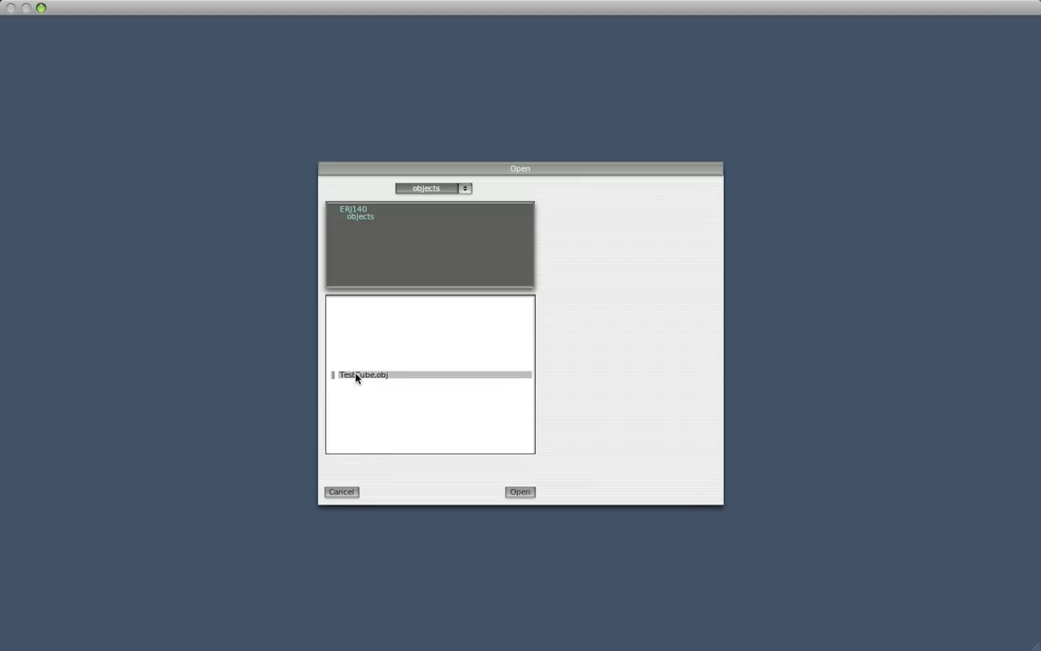
pyautogui.click(520, 491)
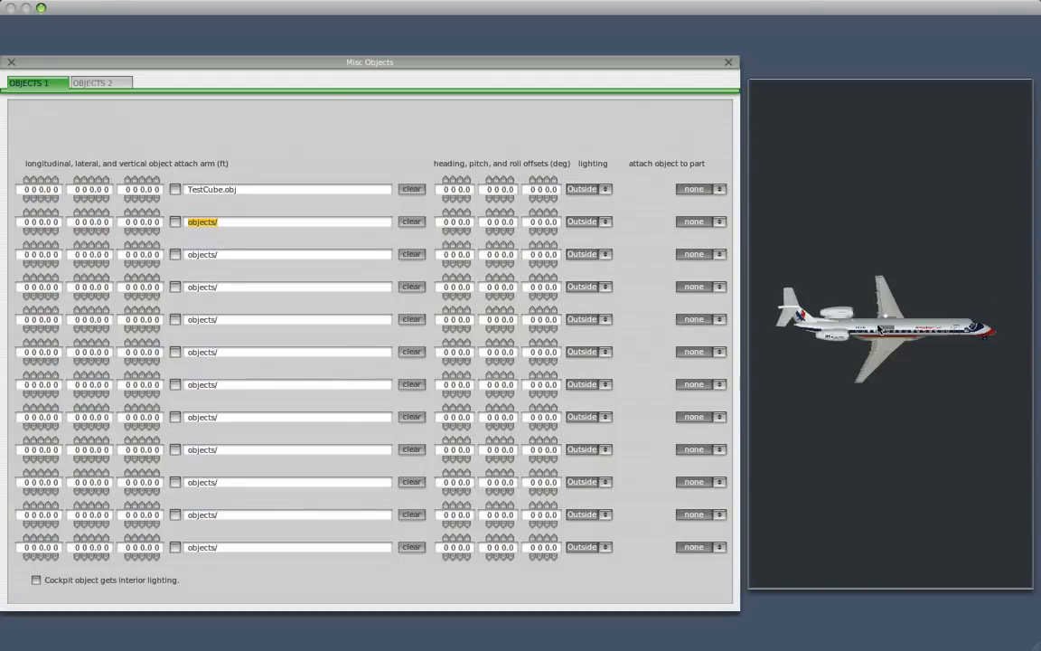
pyautogui.moveTo(9, 73)
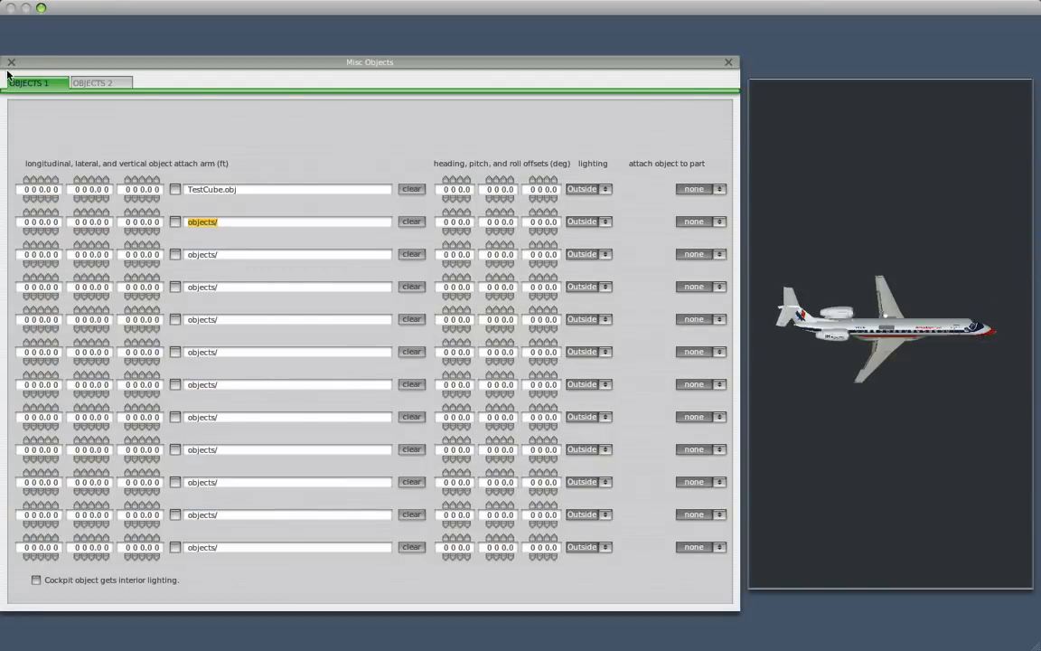
pyautogui.click(728, 61)
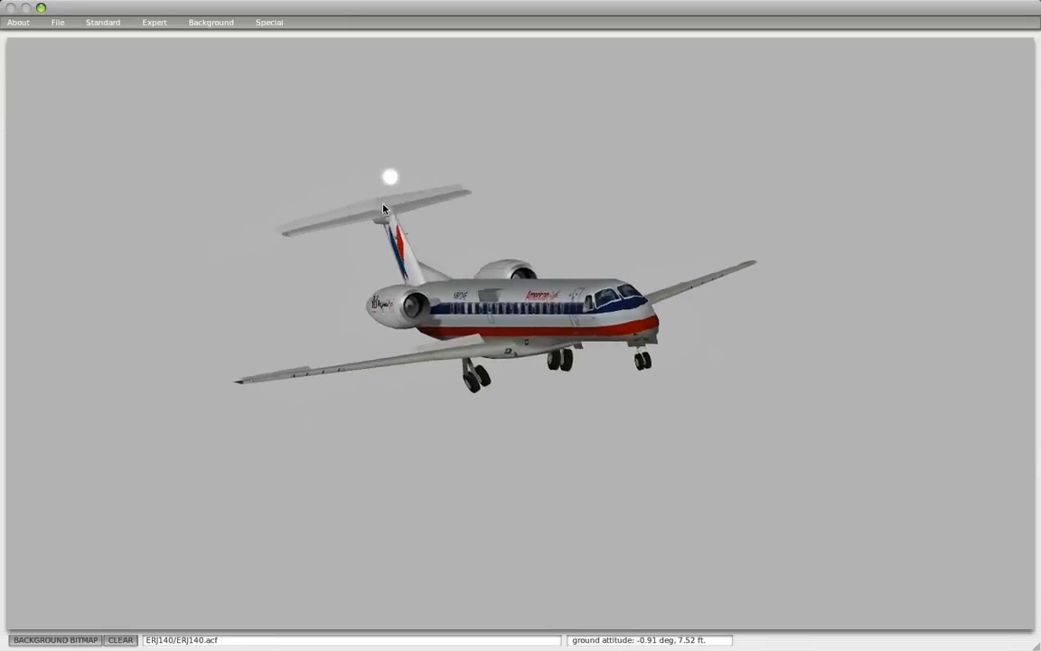
# Reopen the Misc Objects settings to review the TestCube.obj attachment values
pyautogui.click(101, 21)
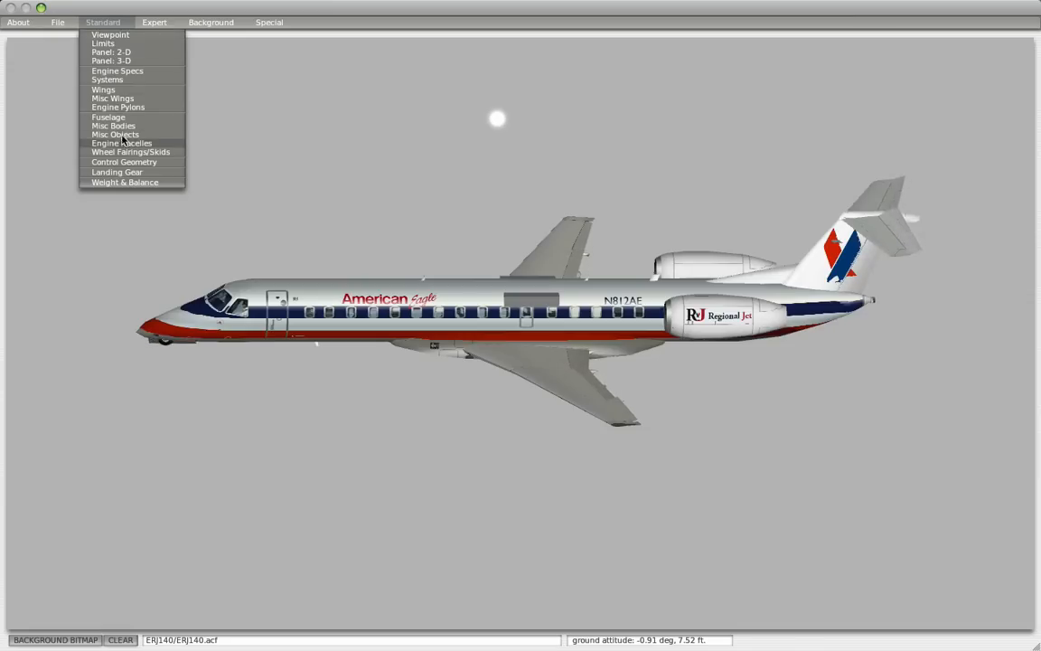
pyautogui.click(116, 133)
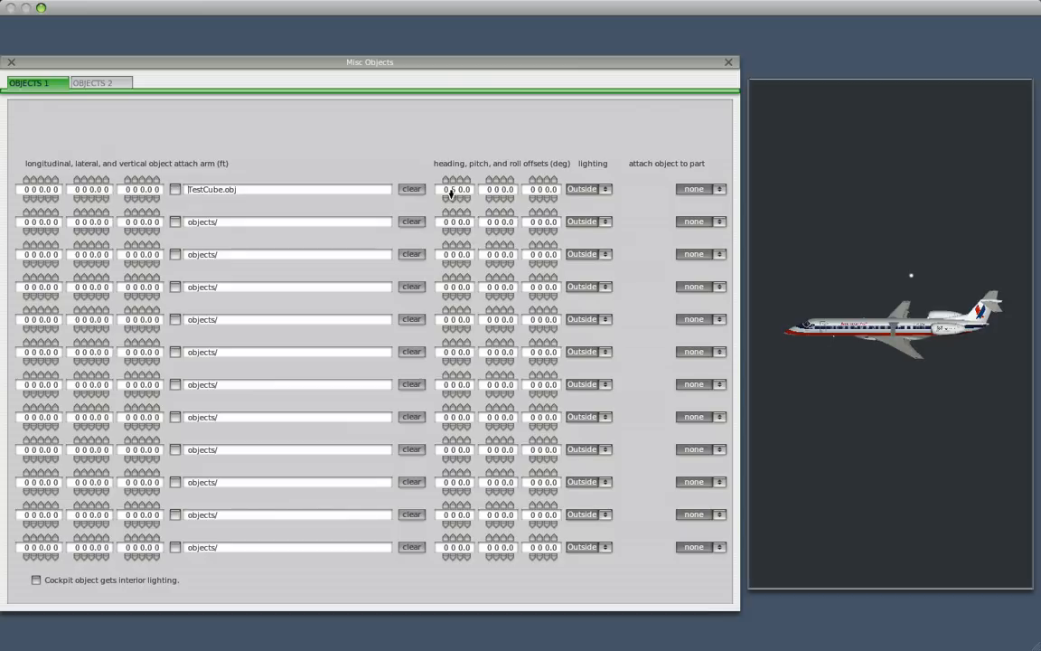
pyautogui.moveTo(660, 209)
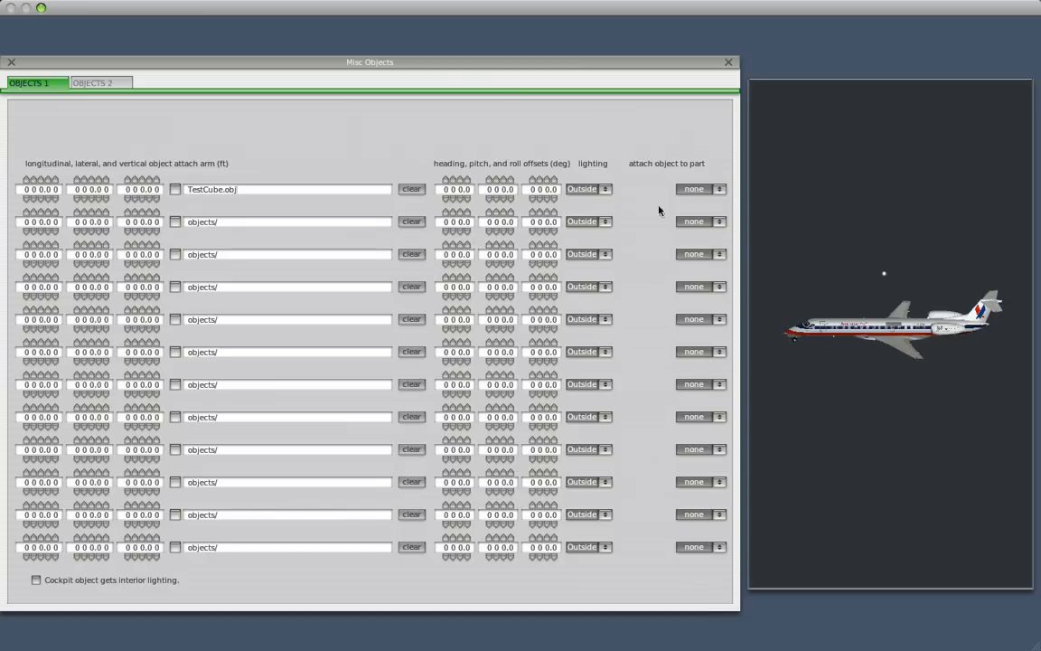
pyautogui.moveTo(509, 174)
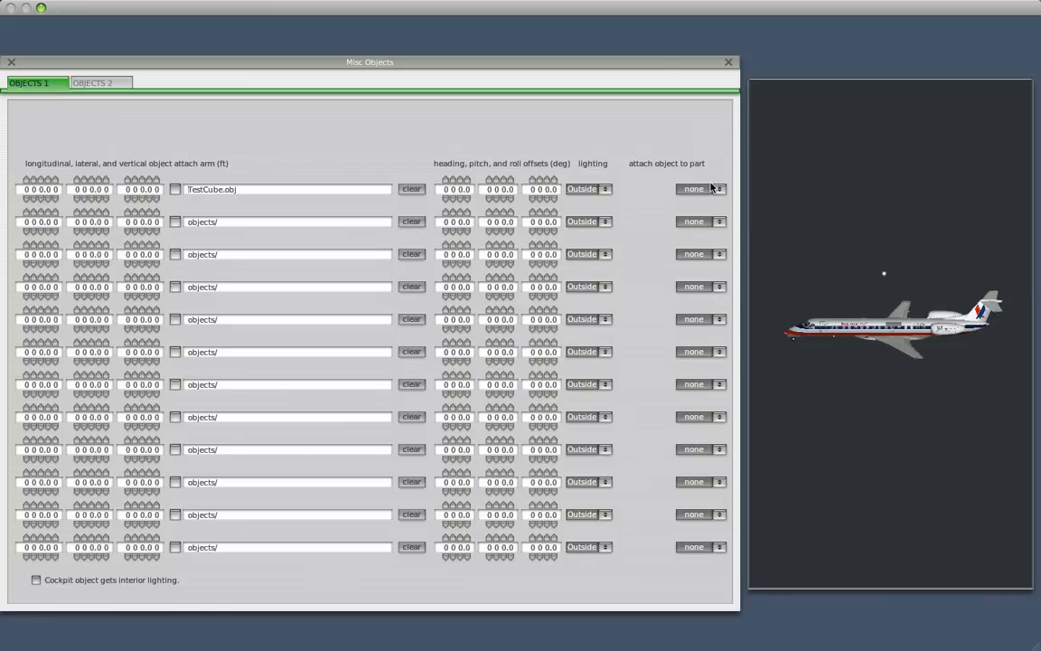
pyautogui.click(701, 189)
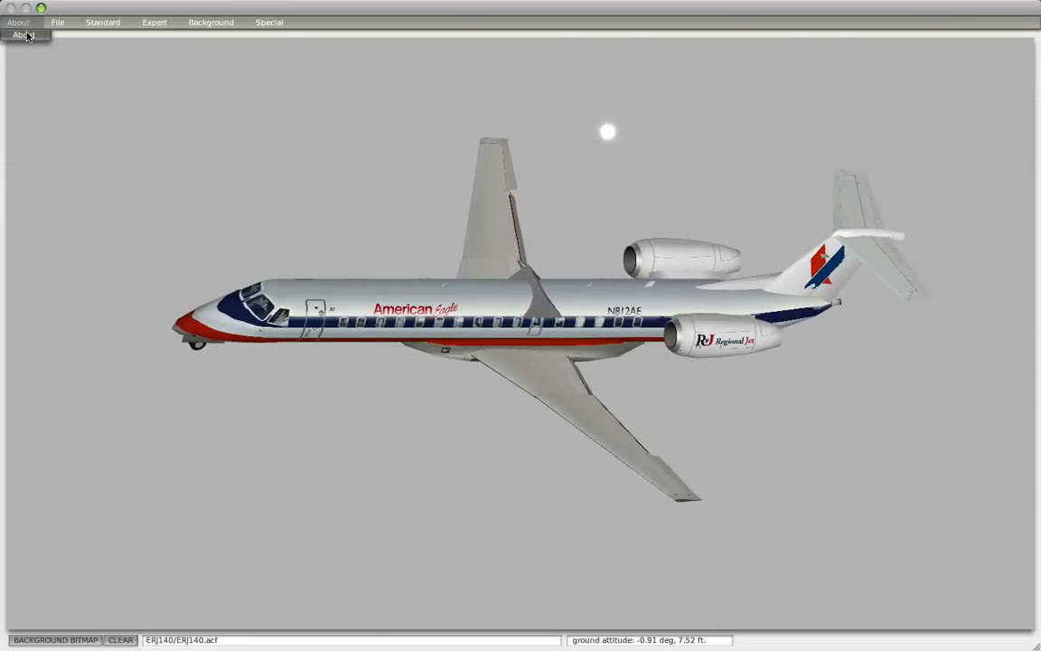
# Generate an OBJ of the whole ERJ140 via Special > Generate OBJ from Aircraft and acknowledge the notice
pyautogui.click(21, 36)
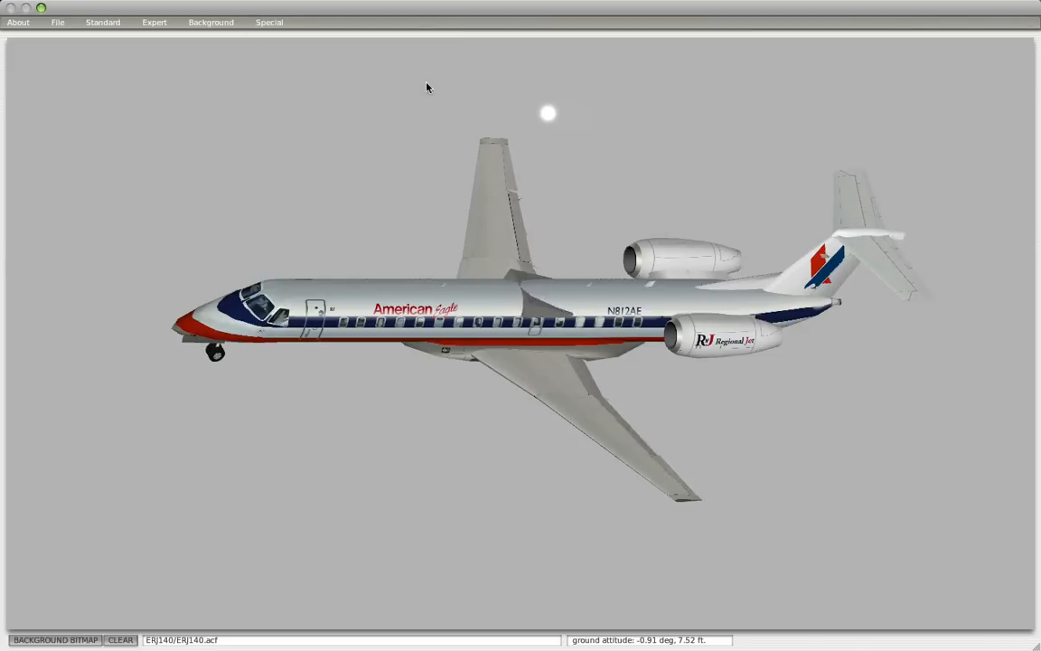
pyautogui.click(270, 22)
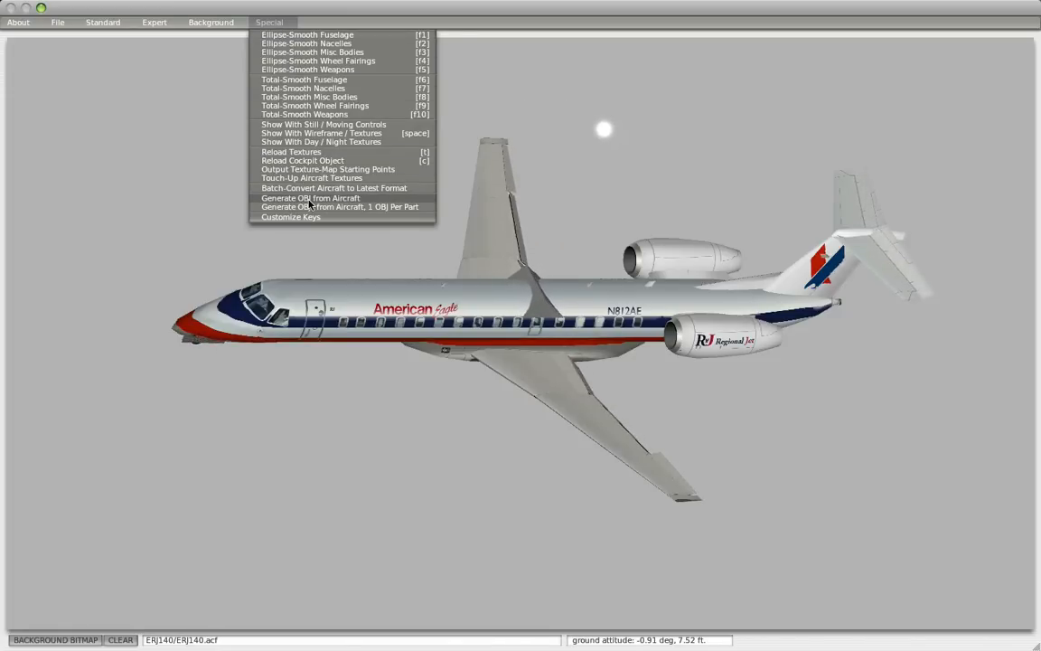
pyautogui.click(311, 197)
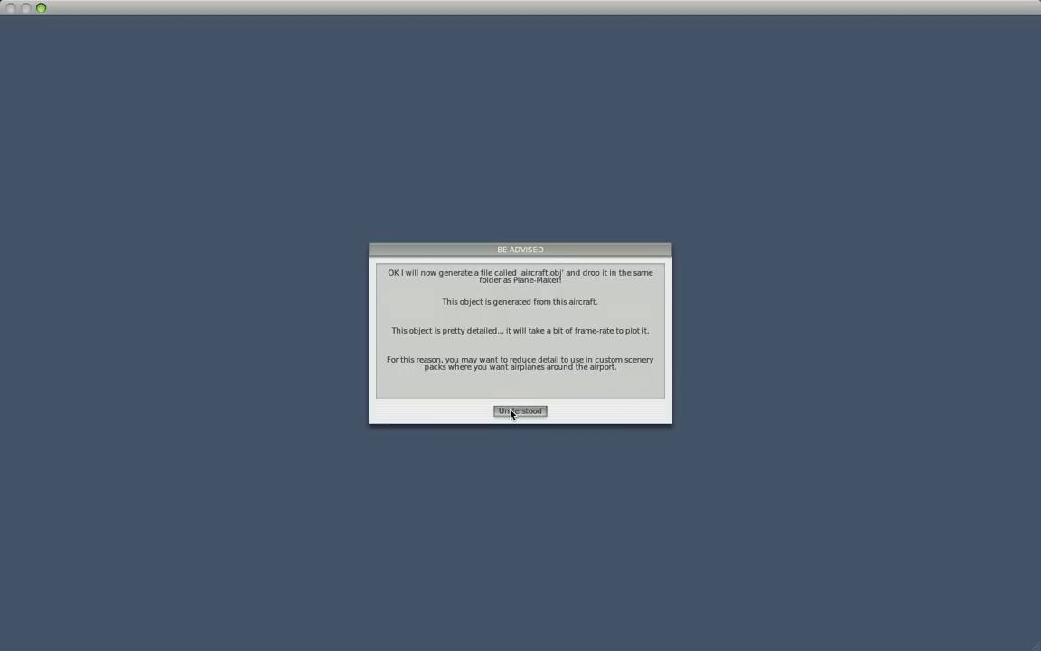
pyautogui.click(520, 411)
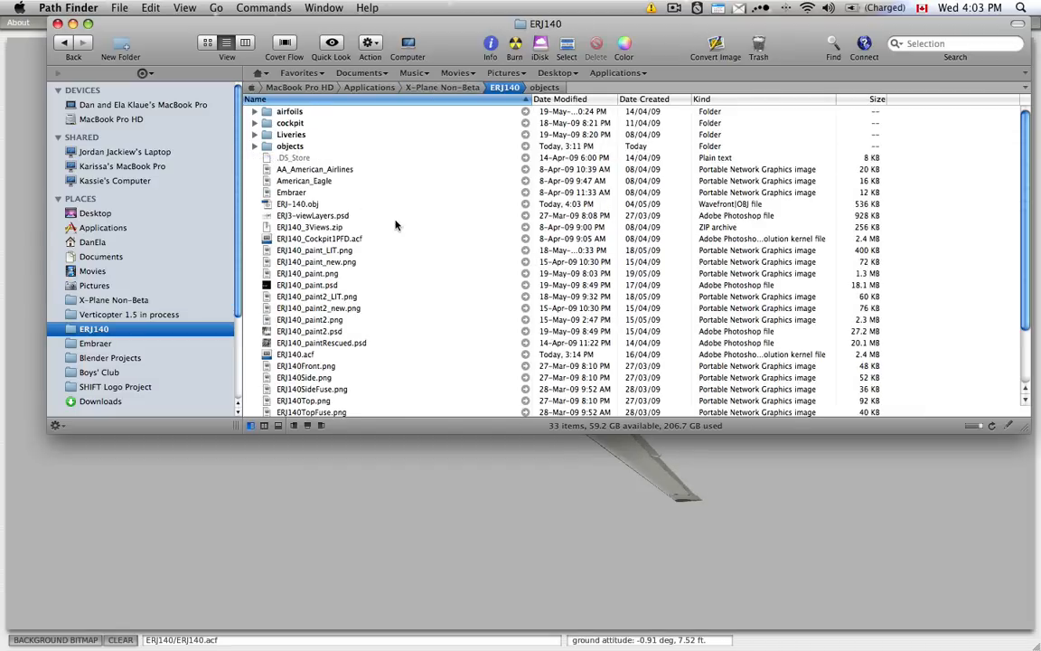
pyautogui.moveTo(322, 239)
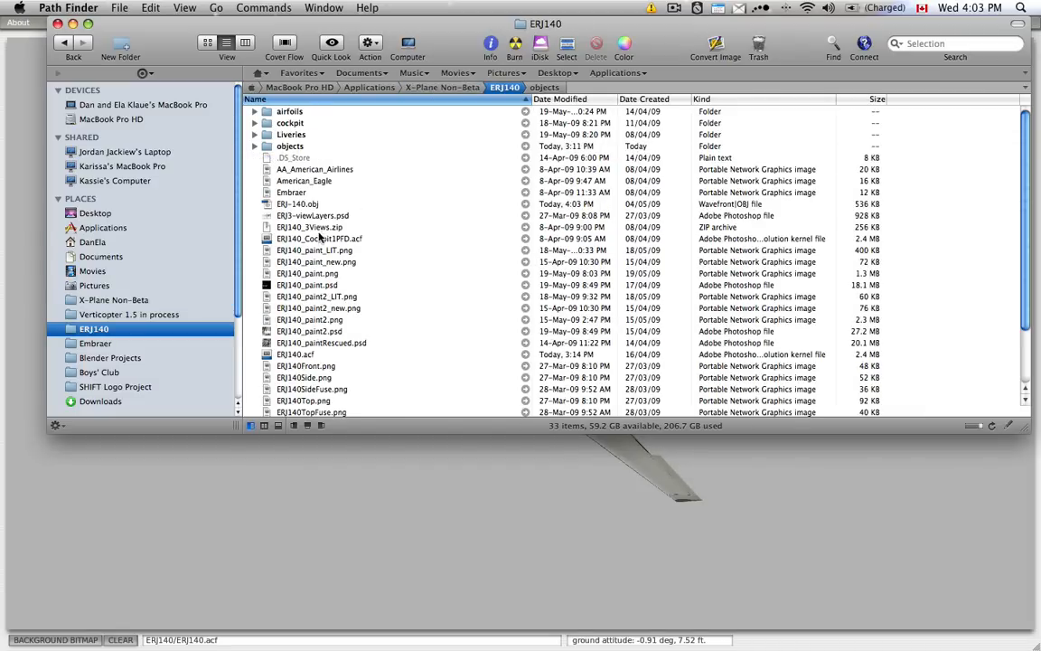
# Return to the TestCube scene in Blender and review its import formats
pyautogui.click(298, 202)
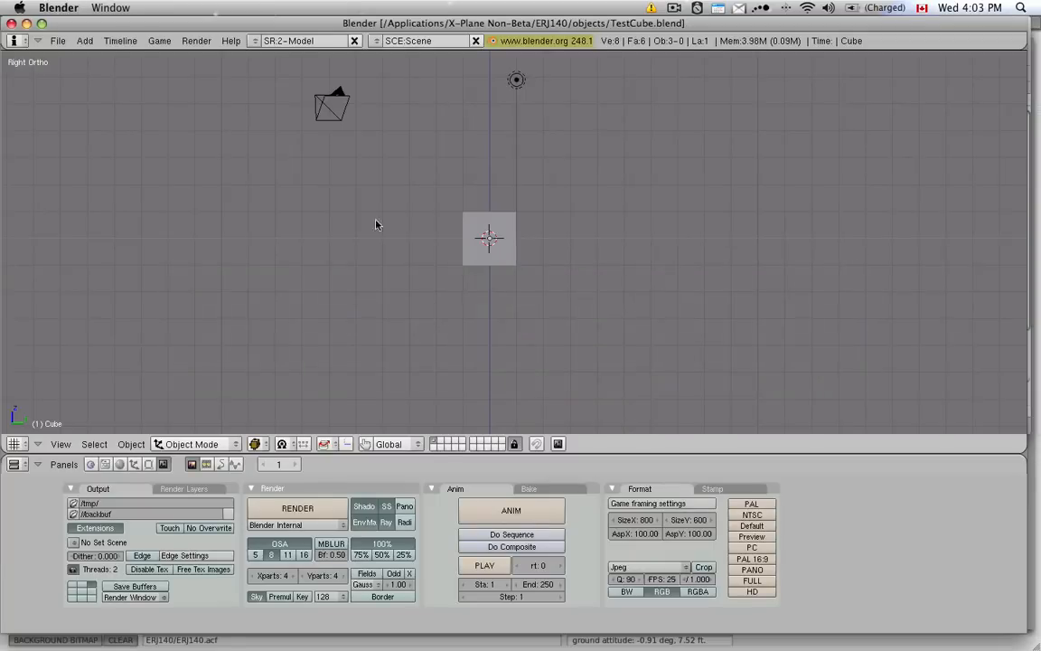
pyautogui.click(58, 40)
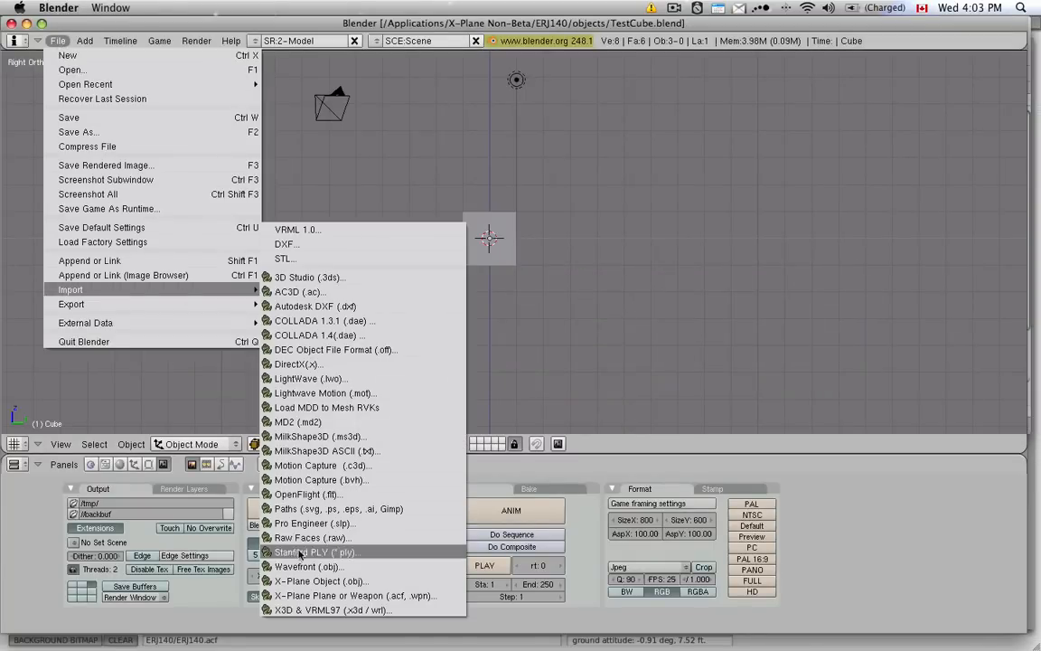
pyautogui.moveTo(353, 595)
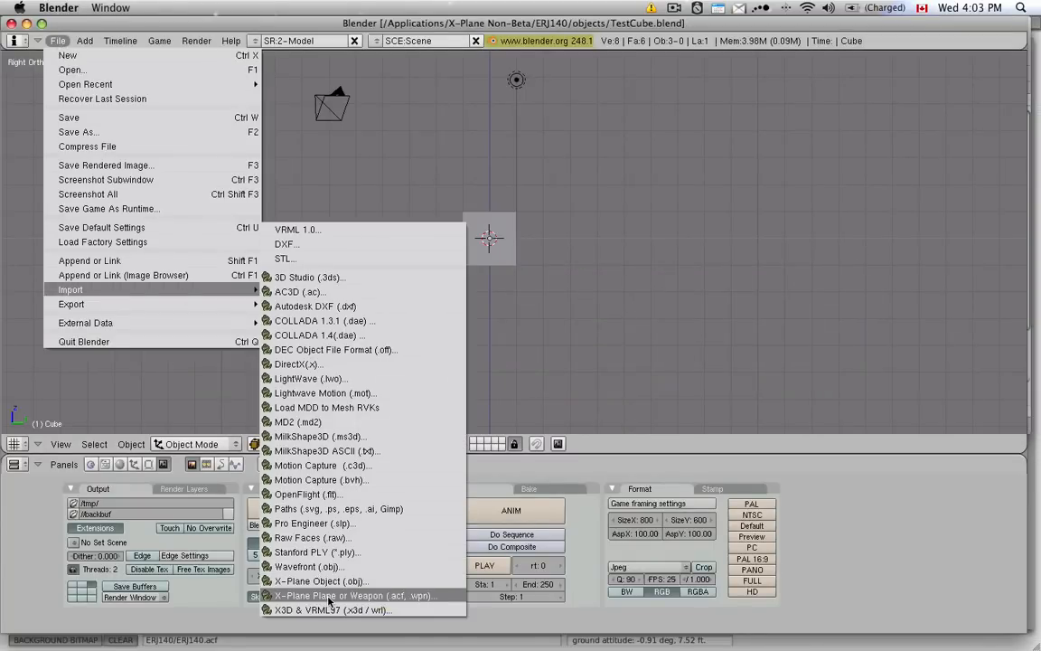
pyautogui.moveTo(352, 595)
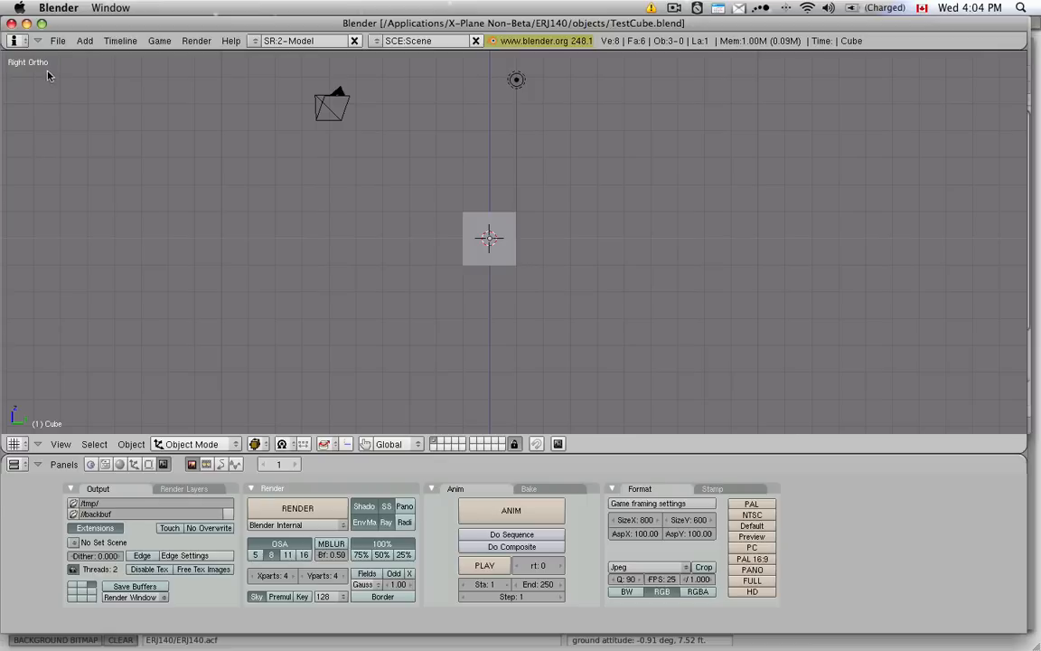
# Import ERJ140.obj as a Wavefront OBJ from the ERJ140 folder into the scene
pyautogui.click(58, 39)
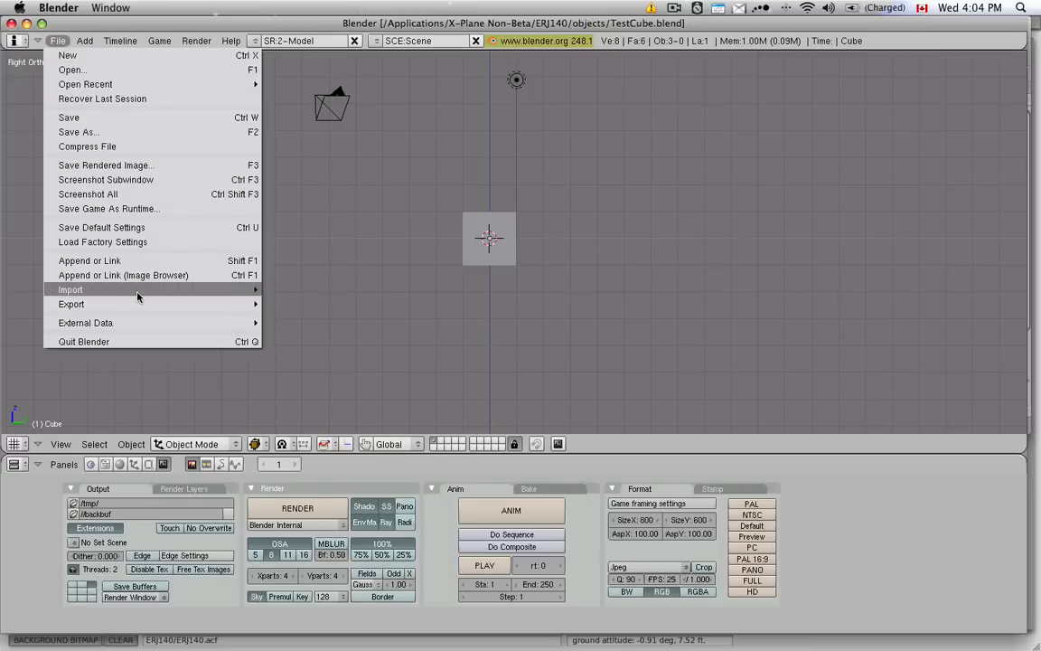
pyautogui.click(69, 289)
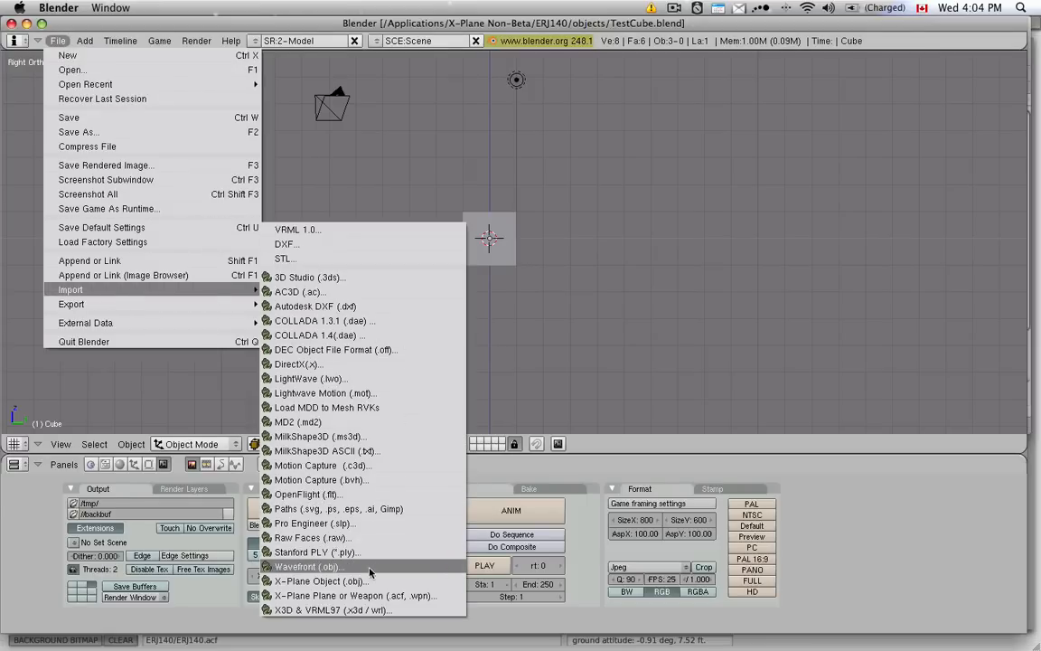
pyautogui.click(307, 567)
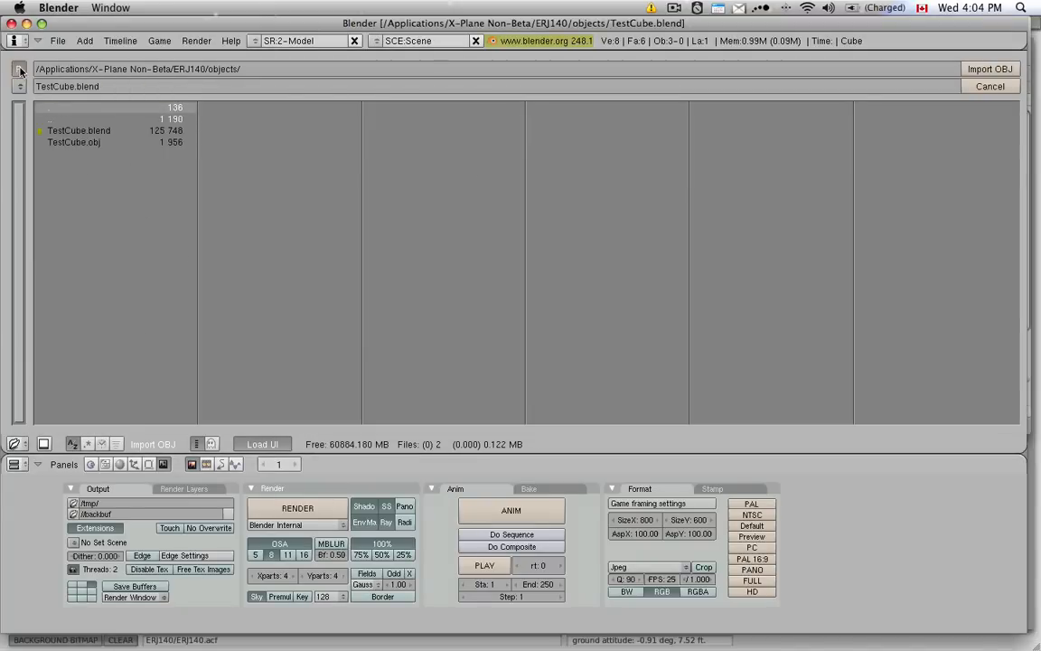
pyautogui.click(18, 68)
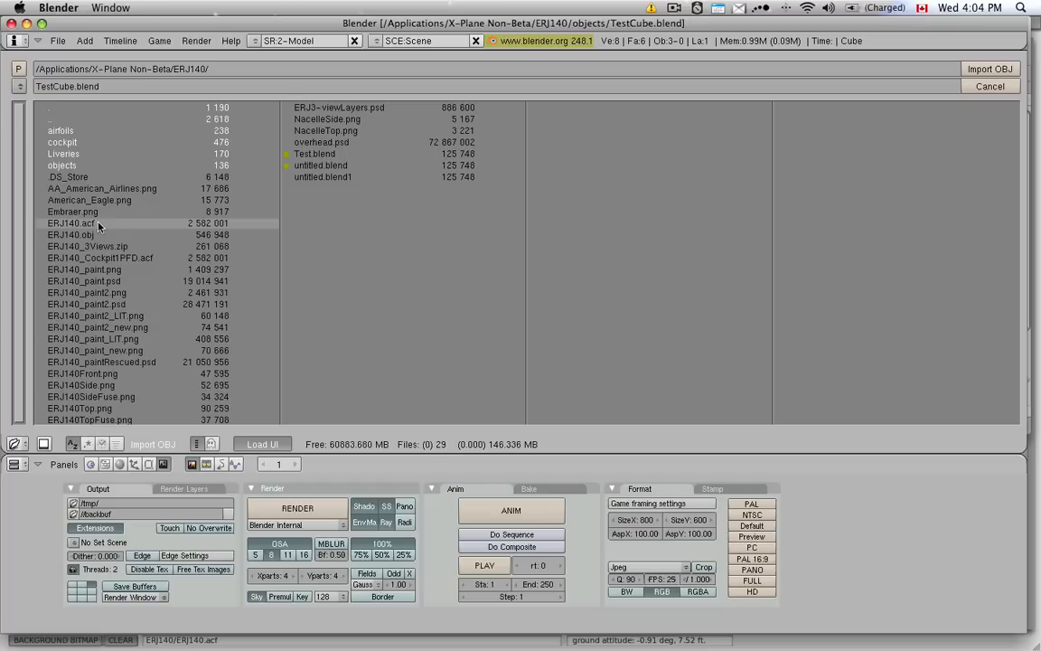
pyautogui.moveTo(71, 235)
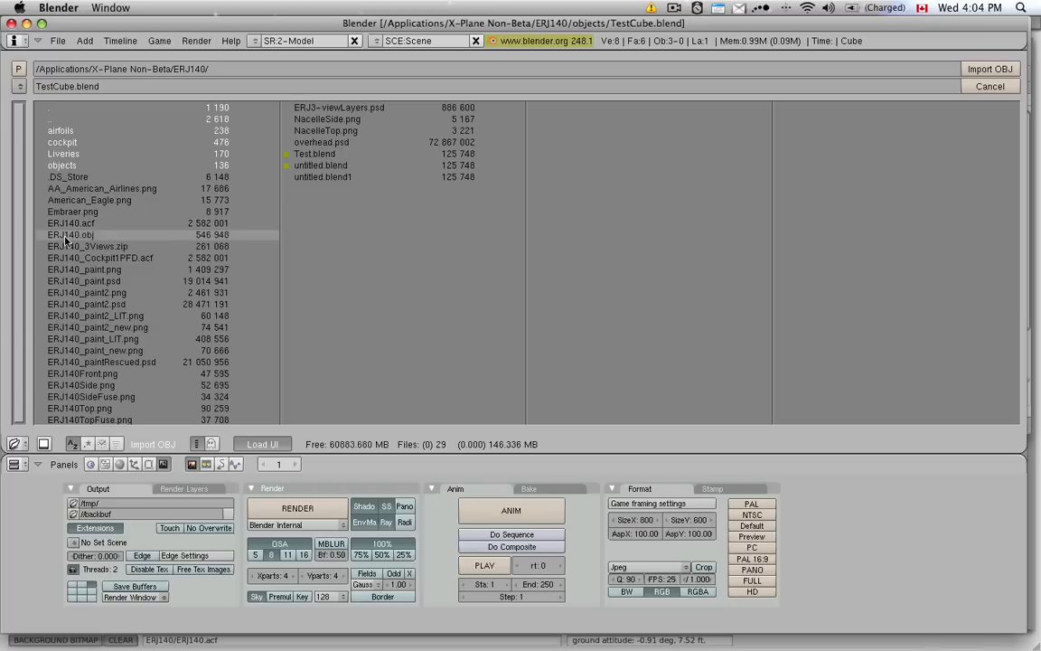
pyautogui.moveTo(65, 242)
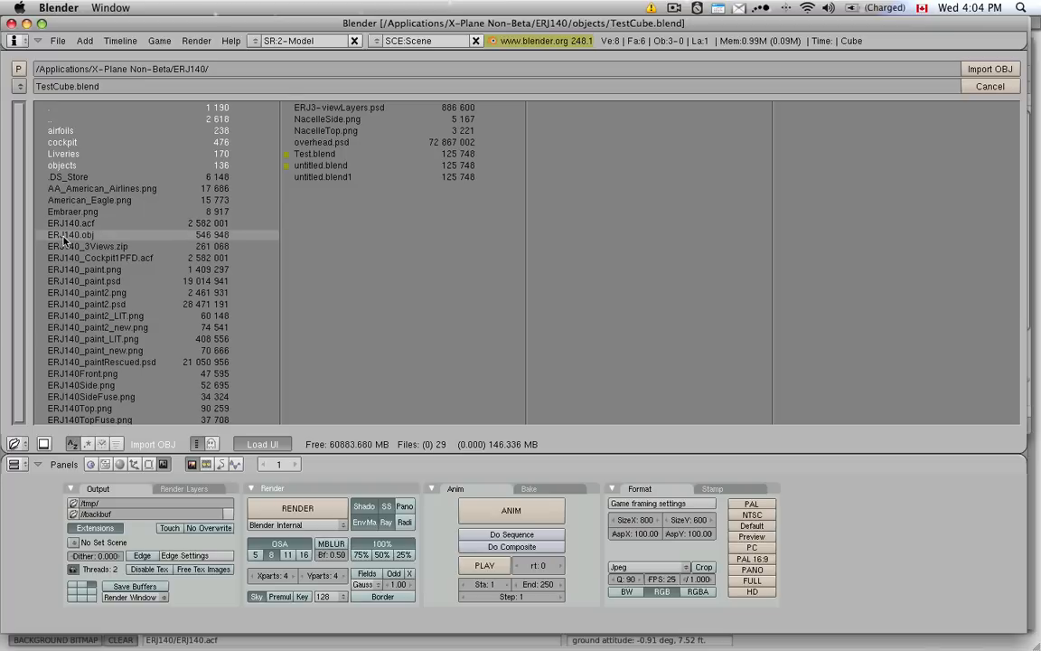
pyautogui.click(991, 69)
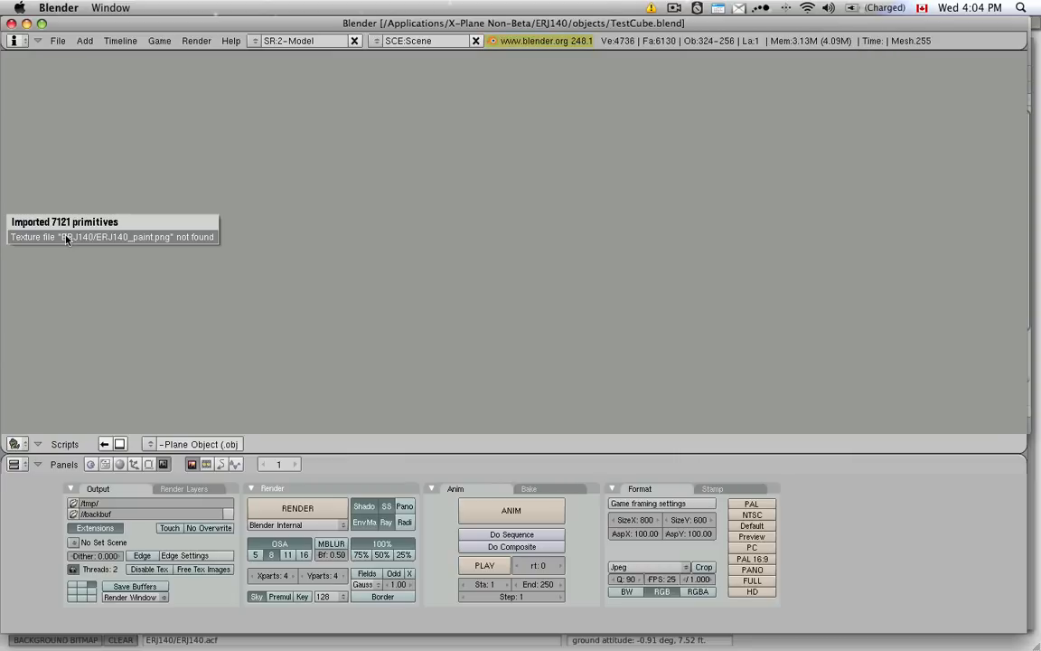
pyautogui.moveTo(141, 244)
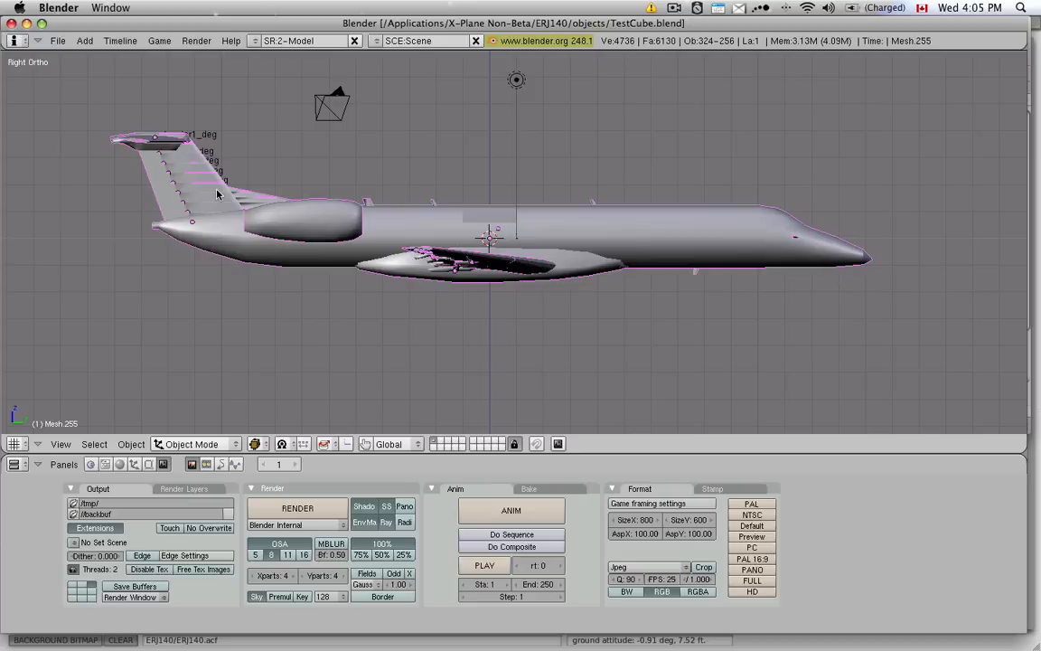
pyautogui.moveTo(672, 196)
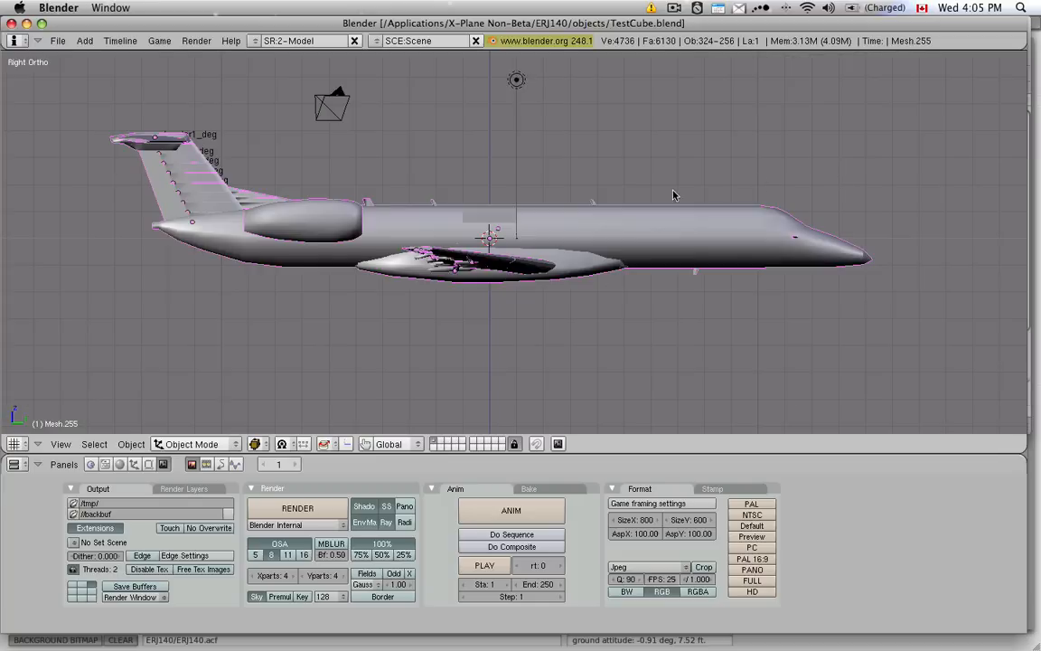
pyautogui.moveTo(824, 123)
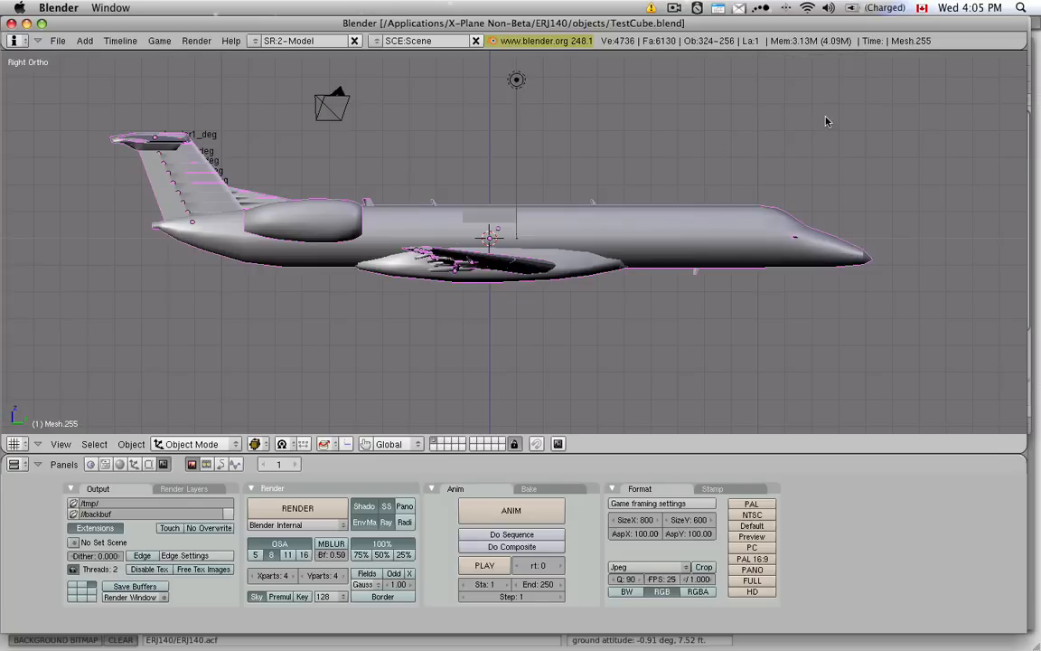
pyautogui.moveTo(808, 119)
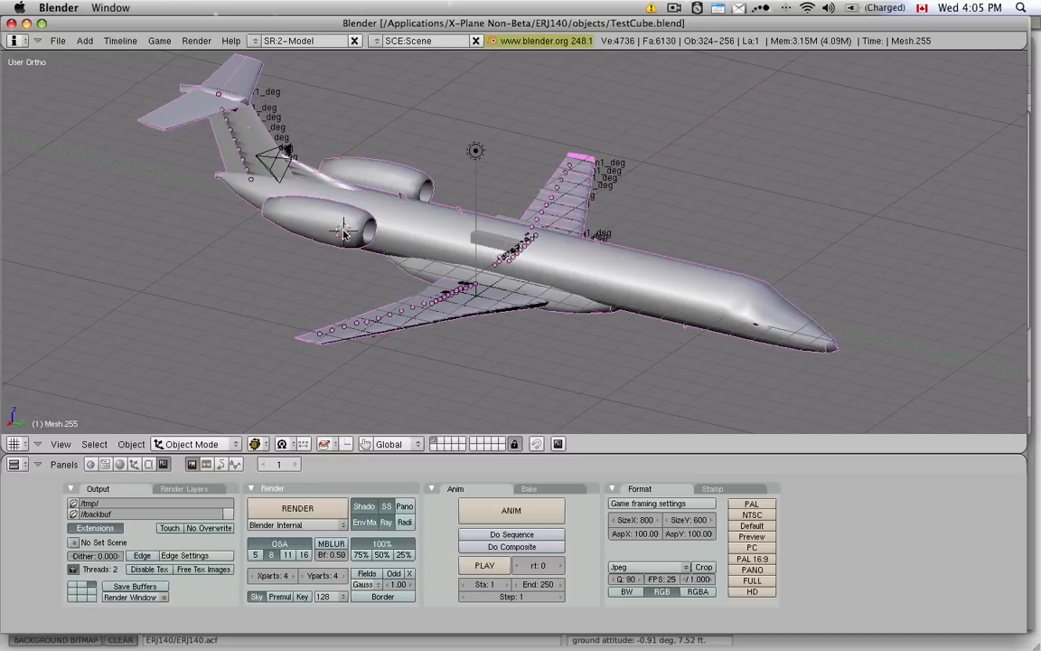
pyautogui.moveTo(479, 138)
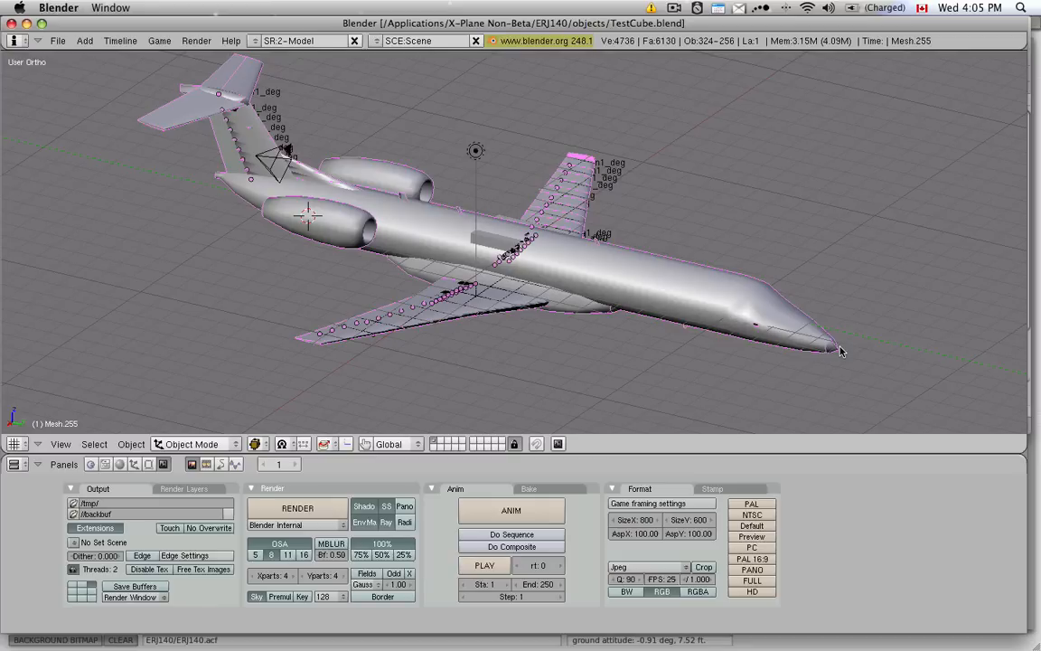
pyautogui.moveTo(817, 351)
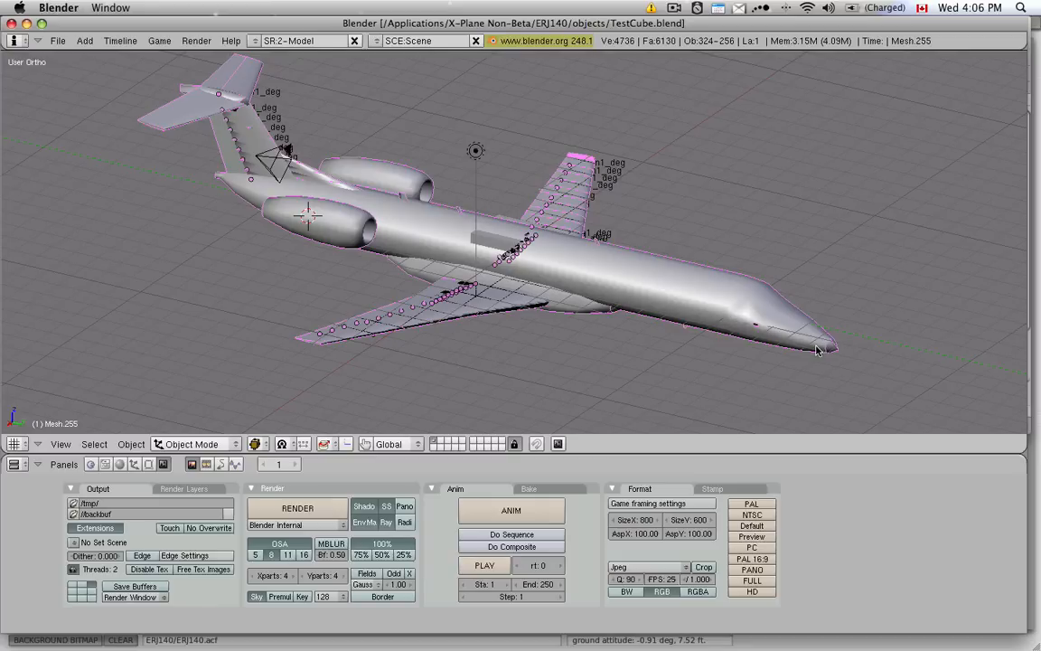